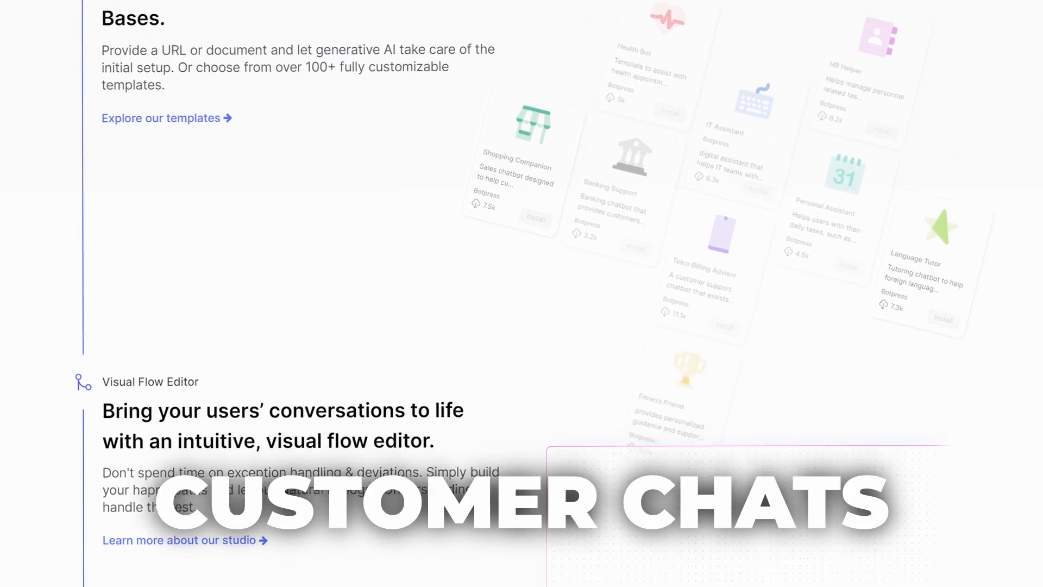
Scroll down the Botpress website toward the Get started option.
scroll(down, 3)
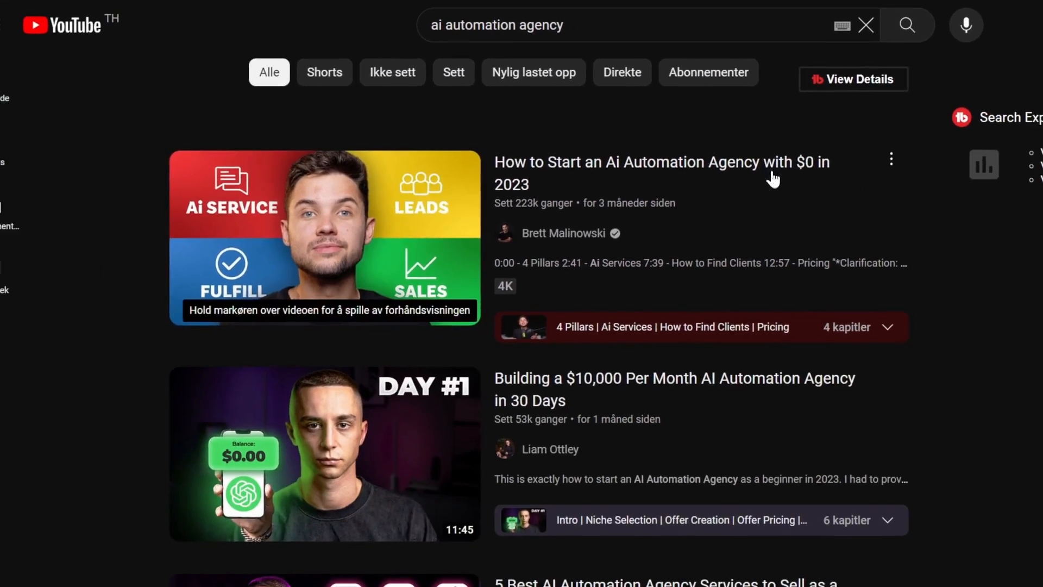
scroll(down, 3)
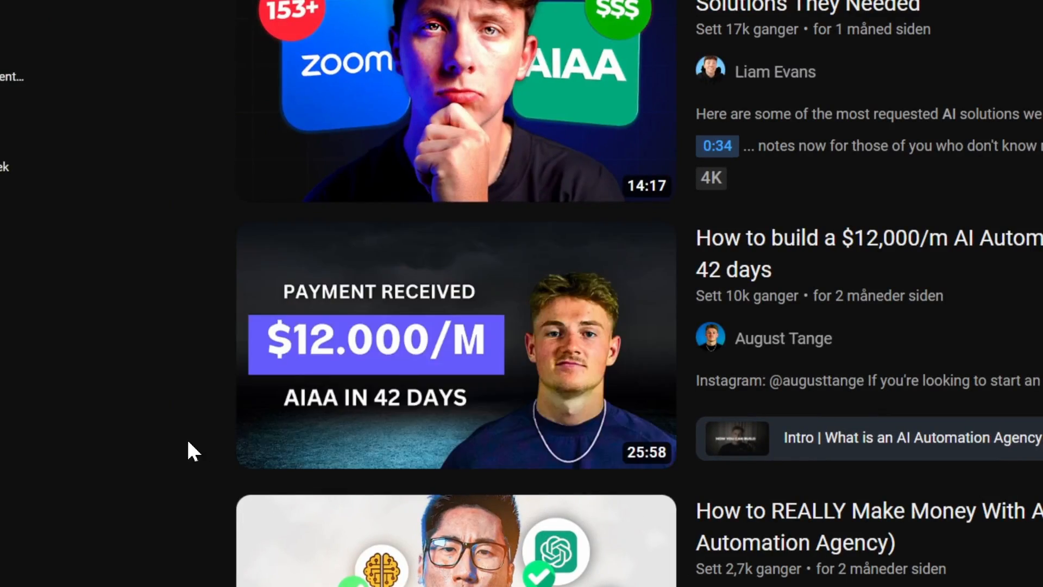
scroll(down, 3)
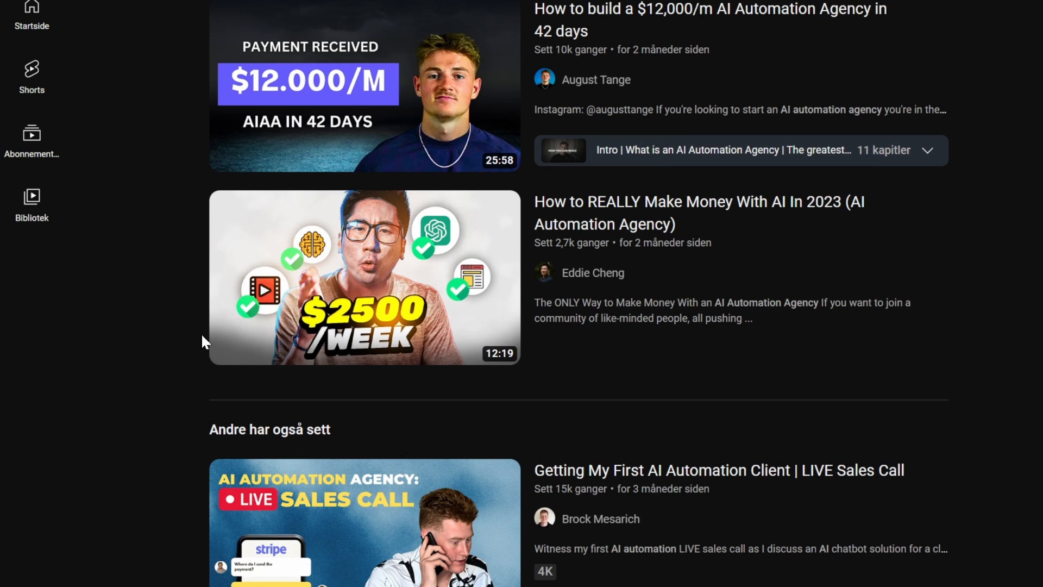
scroll(down, 3)
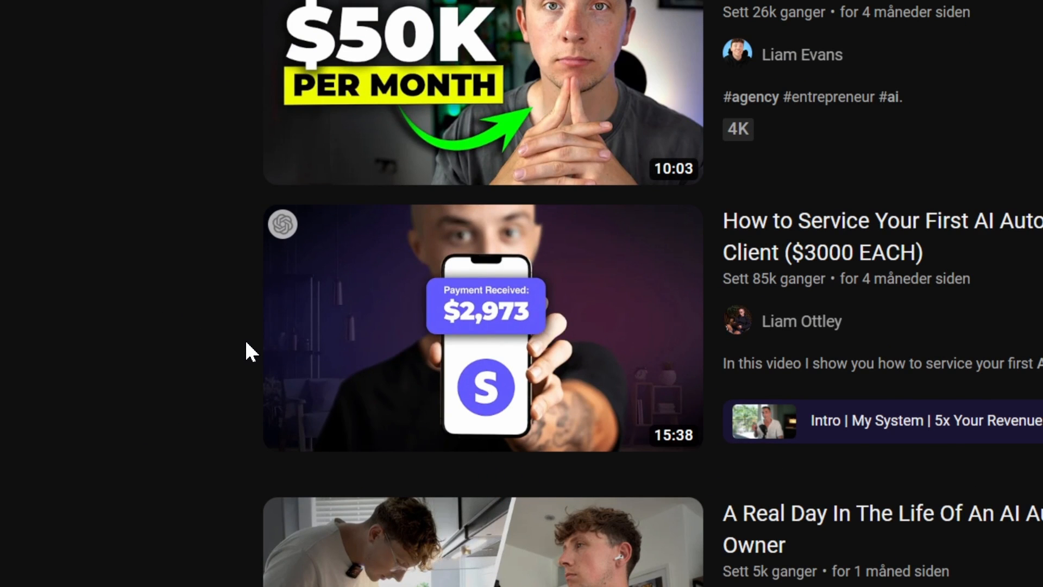
mouse_move(227, 361)
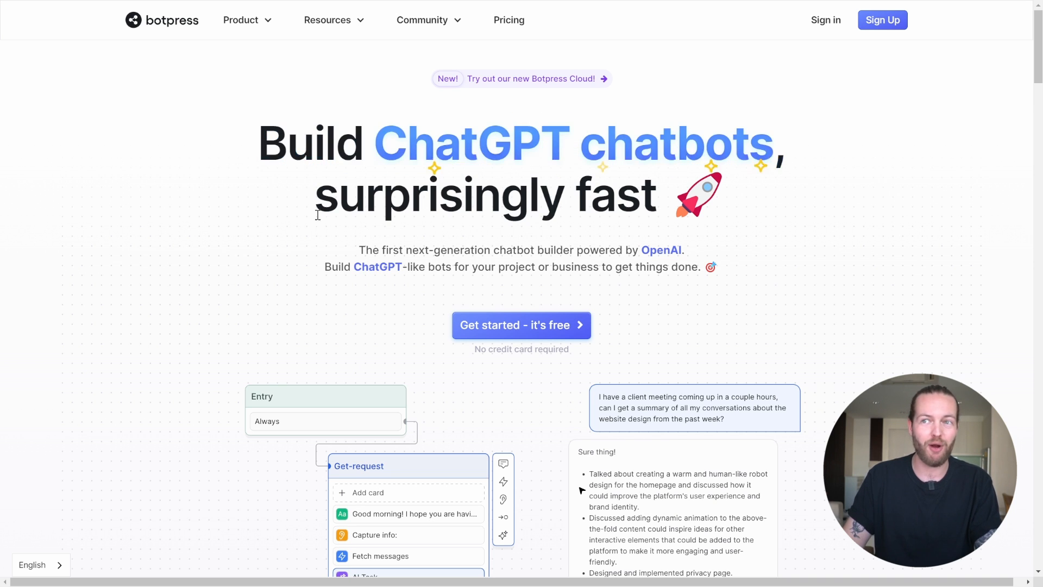
mouse_move(768, 242)
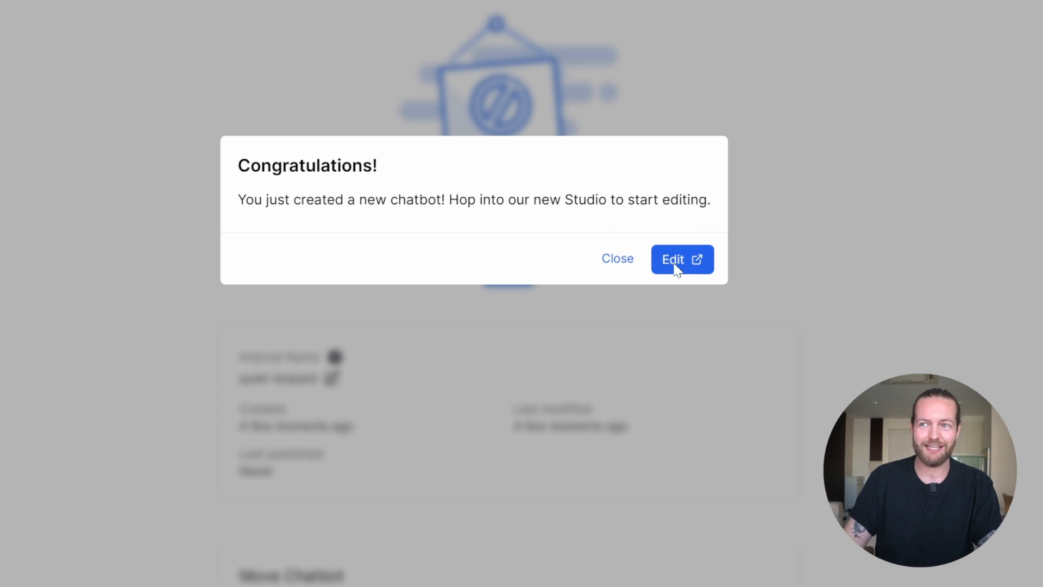
Choose Edit in the Congratulations dialog to open the chatbot in the Studio.
click(682, 259)
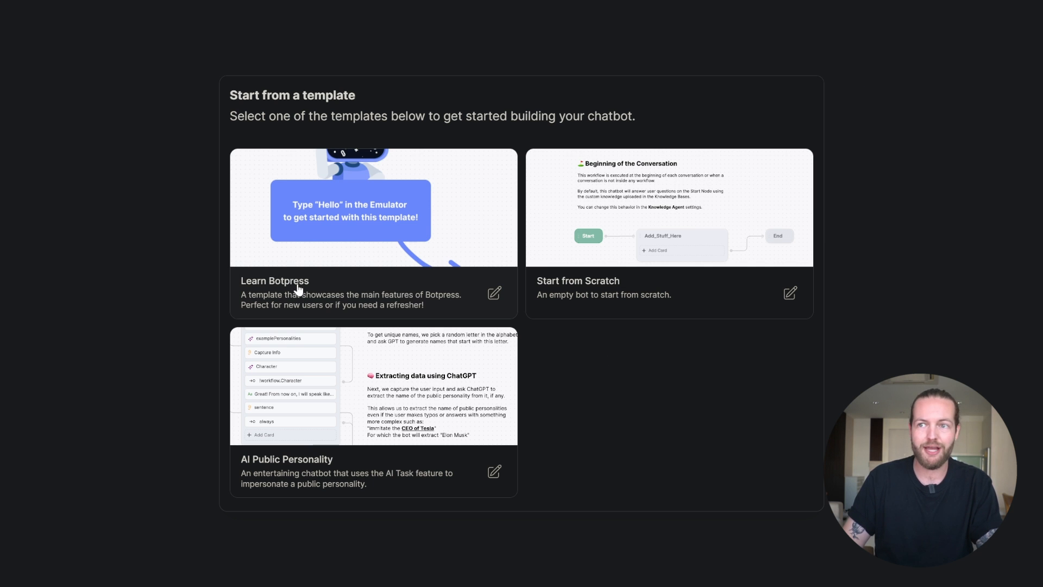
mouse_move(323, 422)
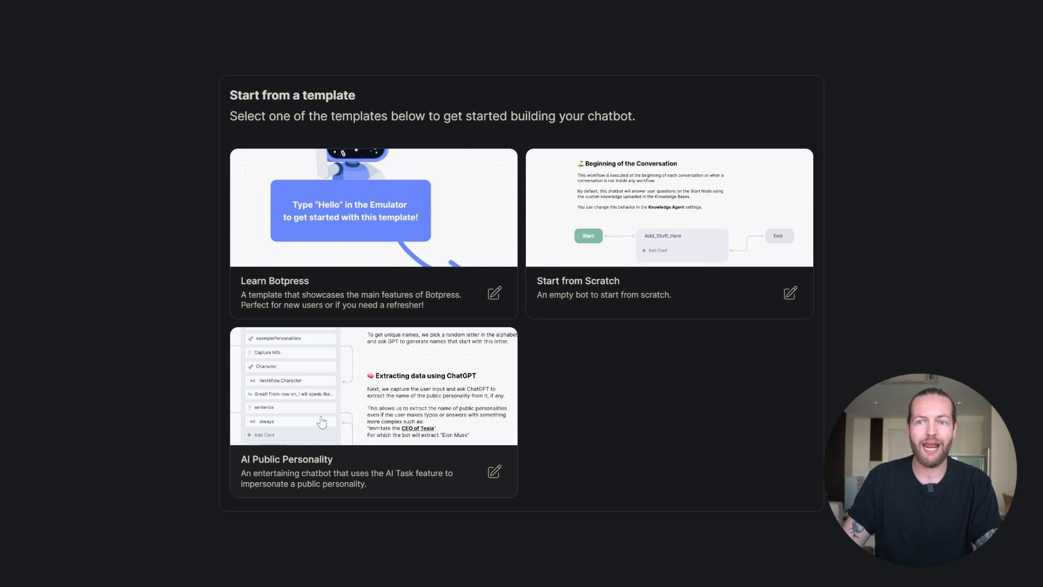
mouse_move(380, 473)
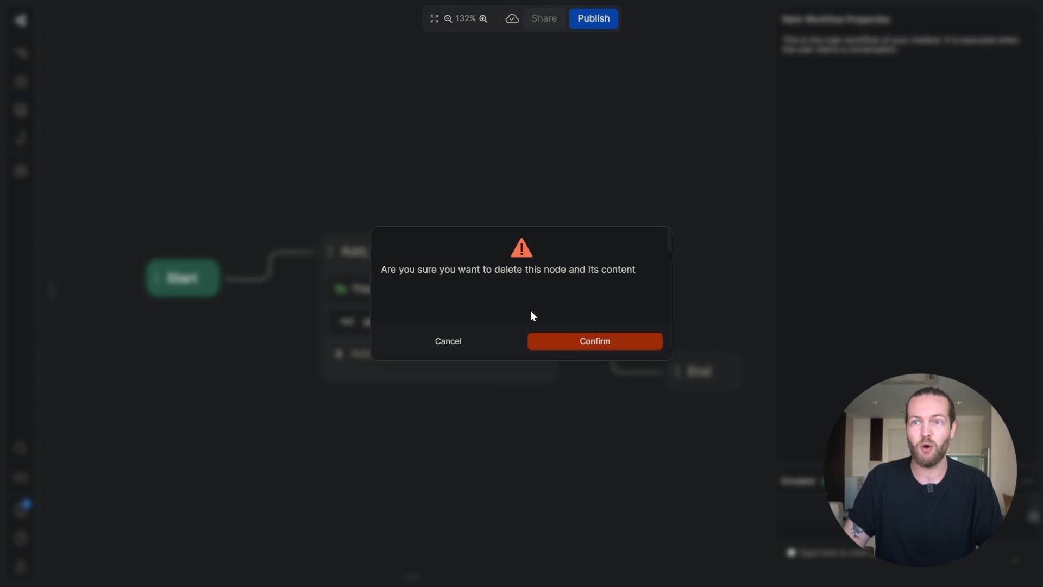
Delete the Add_Stuff_Here placeholder, shift End right and add a new Standard node.
click(593, 340)
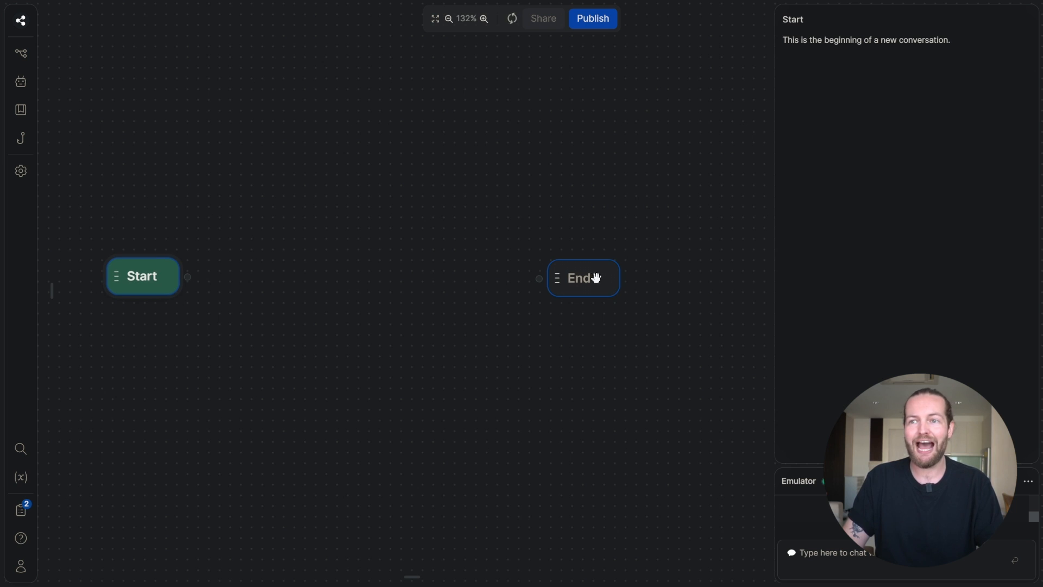
drag(583, 277, 635, 289)
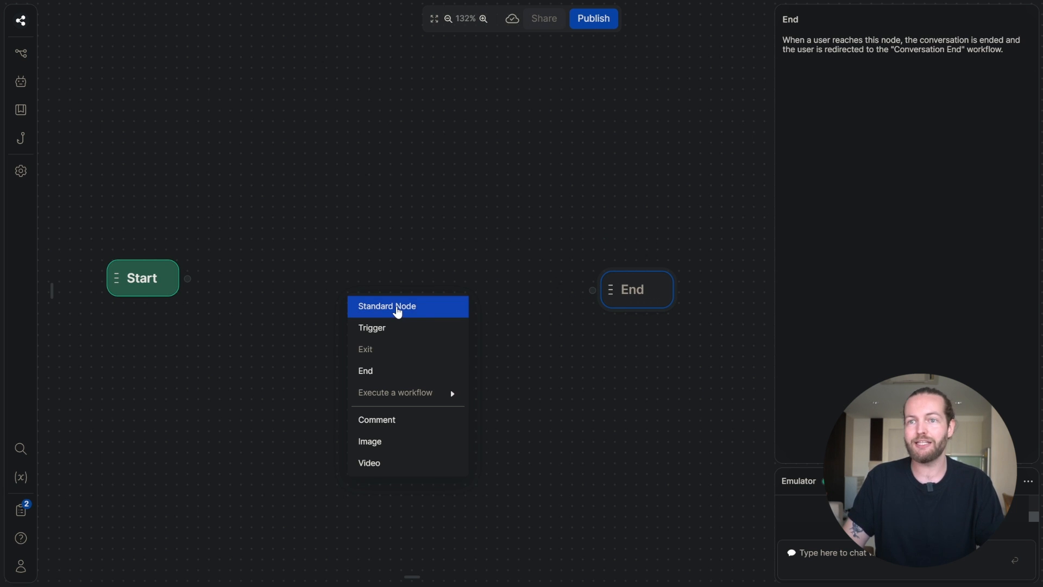
click(387, 306)
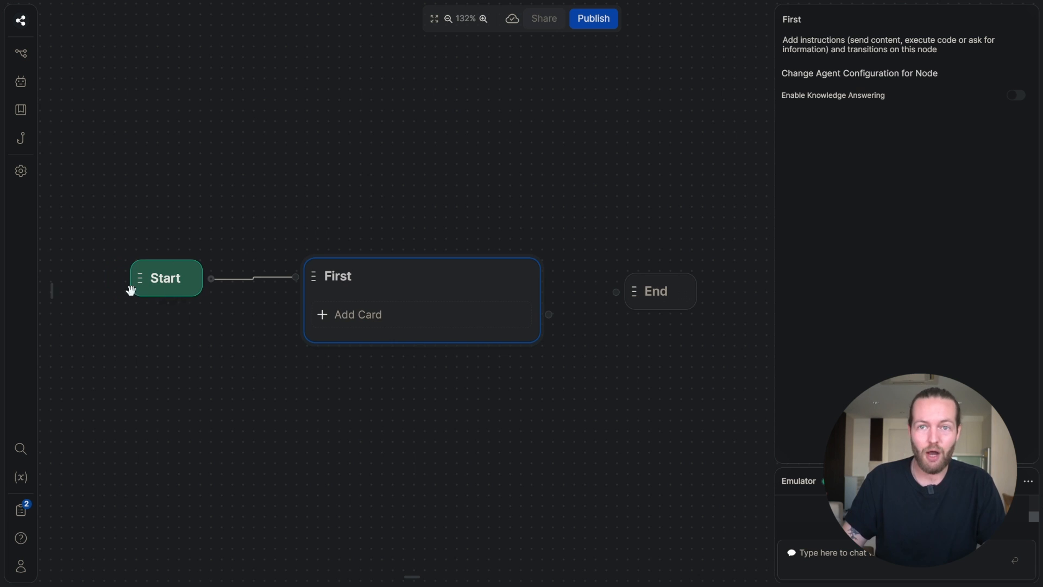
Add a Text card to First saying 'Hello, welcome to your personalized chatbot.'.
click(357, 314)
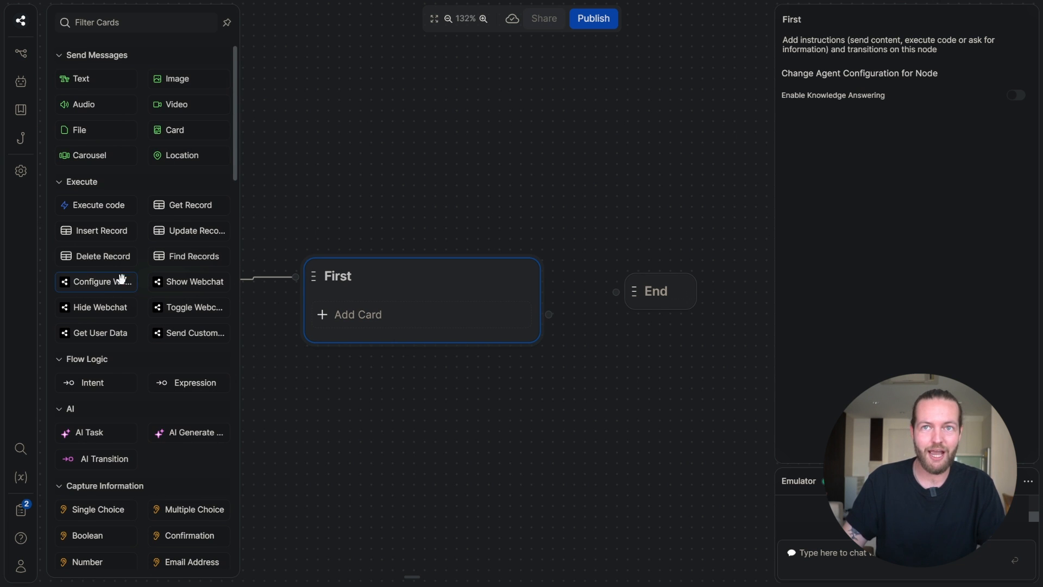
scroll(down, 3)
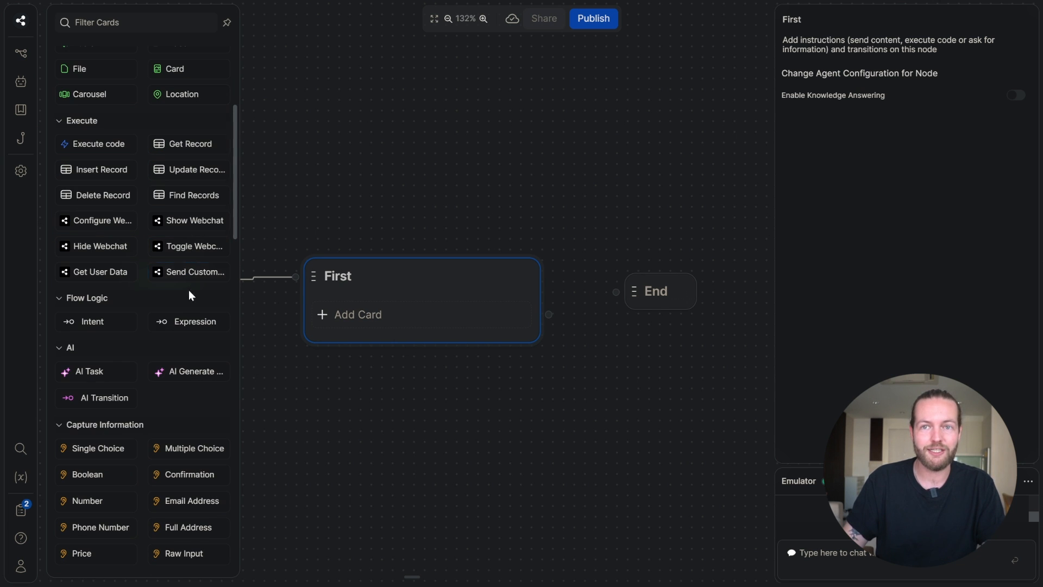
scroll(down, 3)
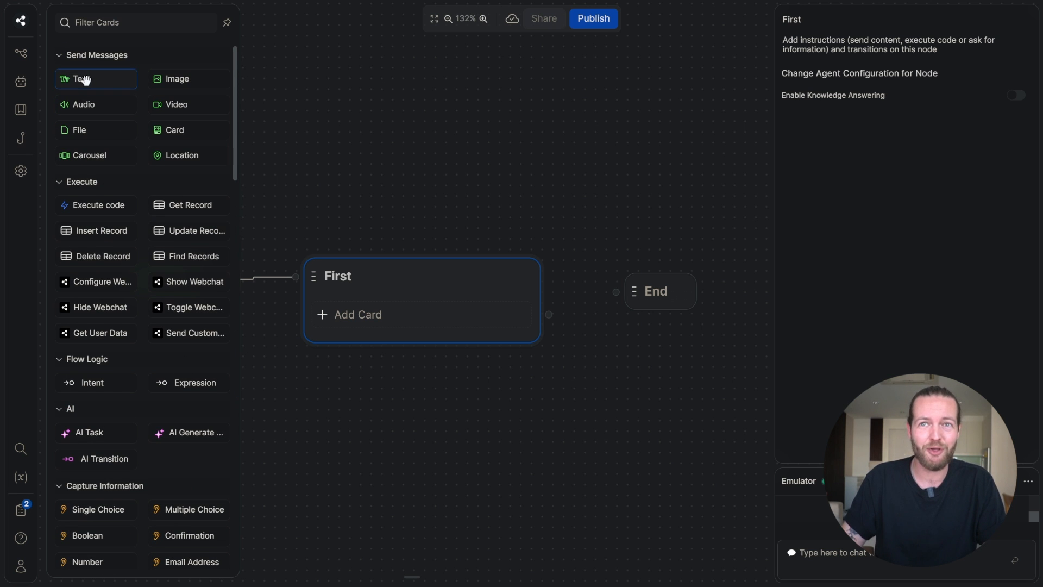
click(82, 78)
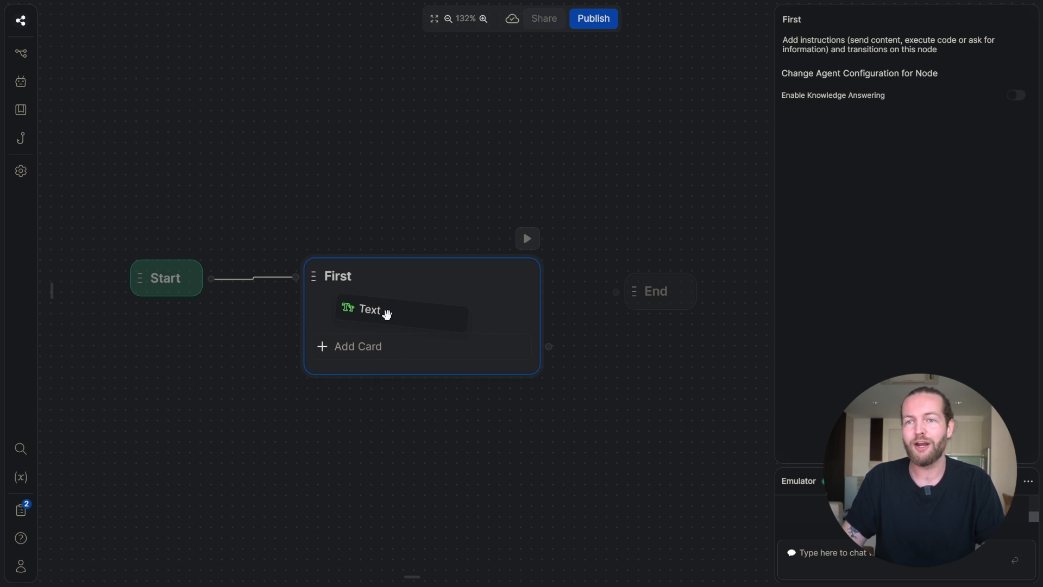
click(369, 310)
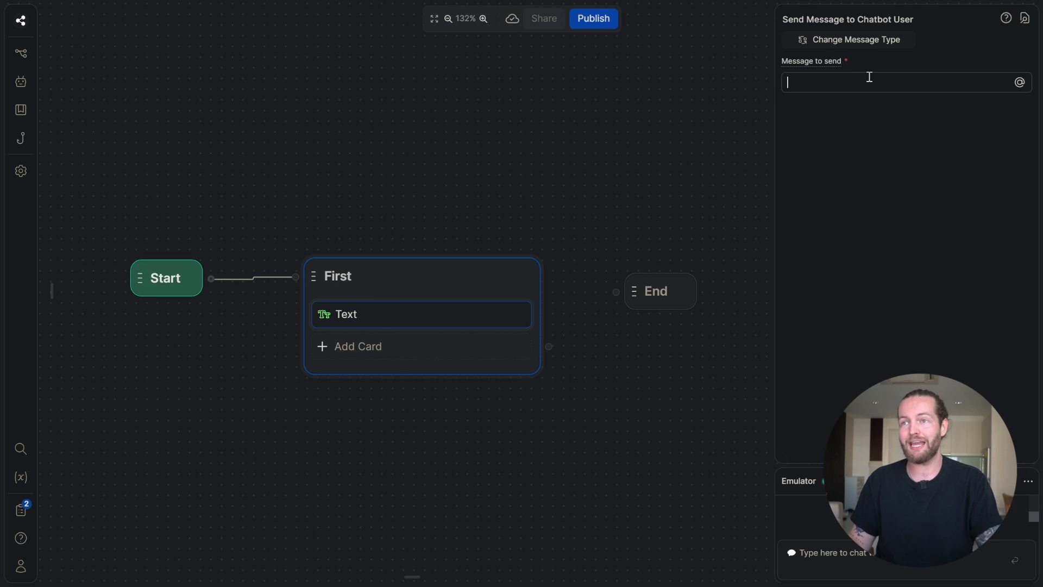
text(Hello, welcome to your personalized chatbot.)
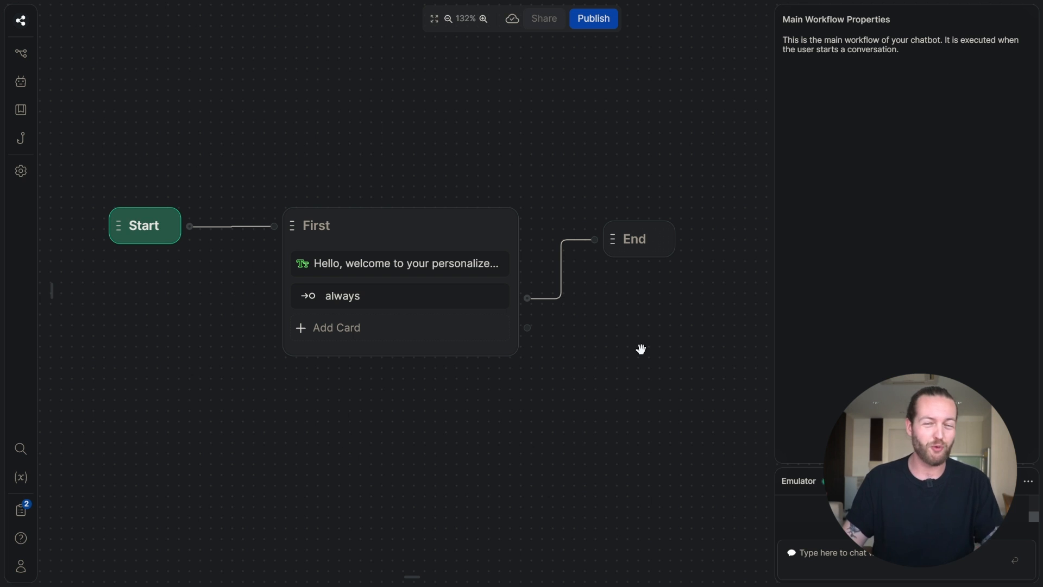
mouse_move(622, 371)
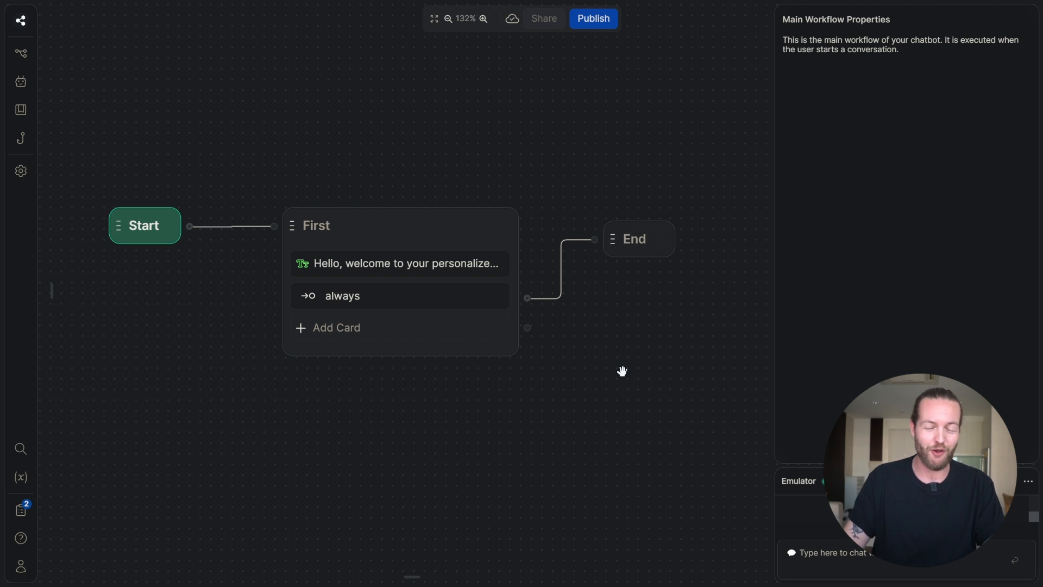
Remove the First→End link and rename the new Standard1 node to Ask.
click(684, 192)
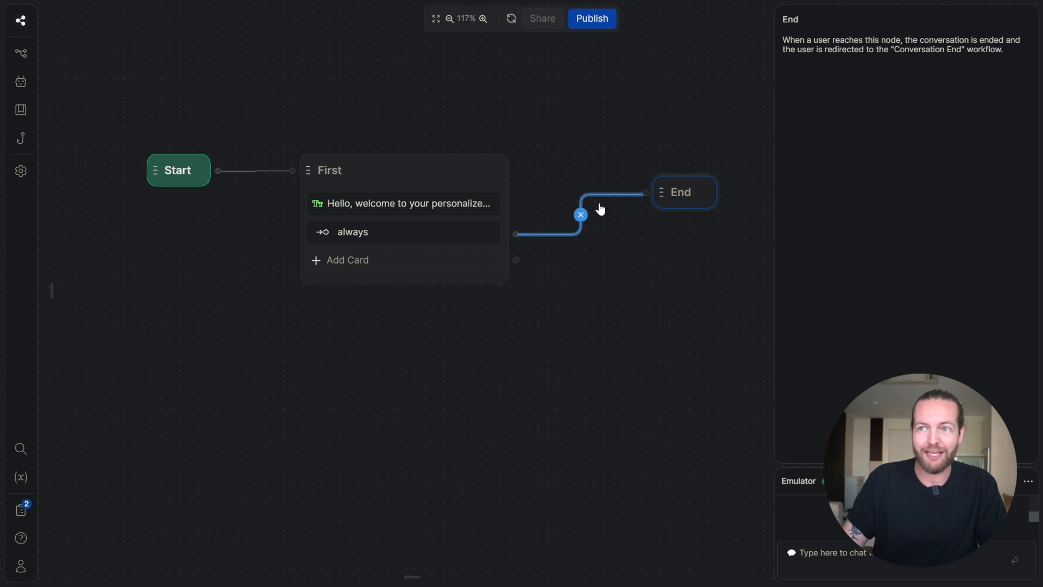
click(580, 216)
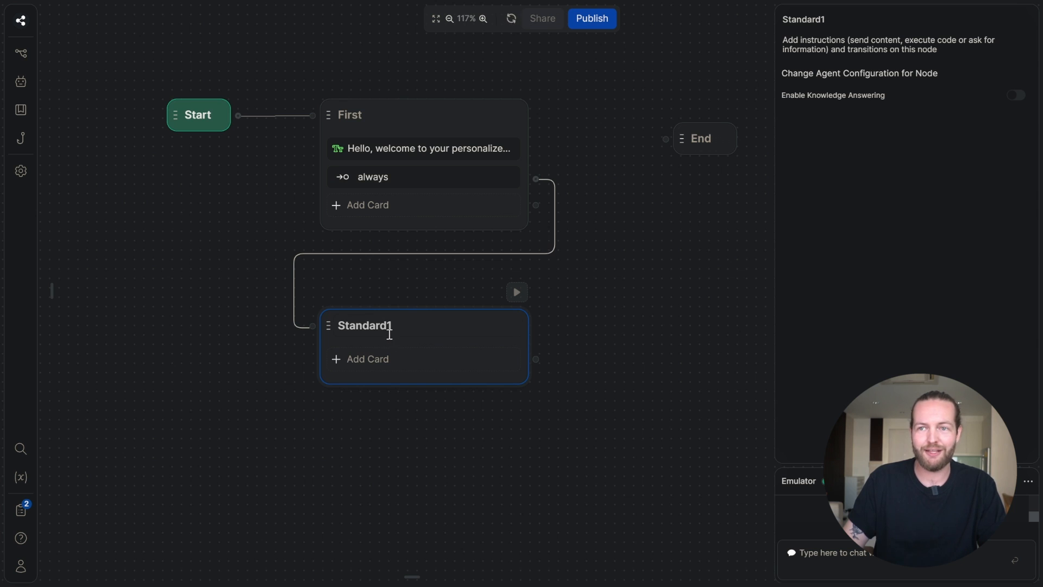
double_click(360, 325)
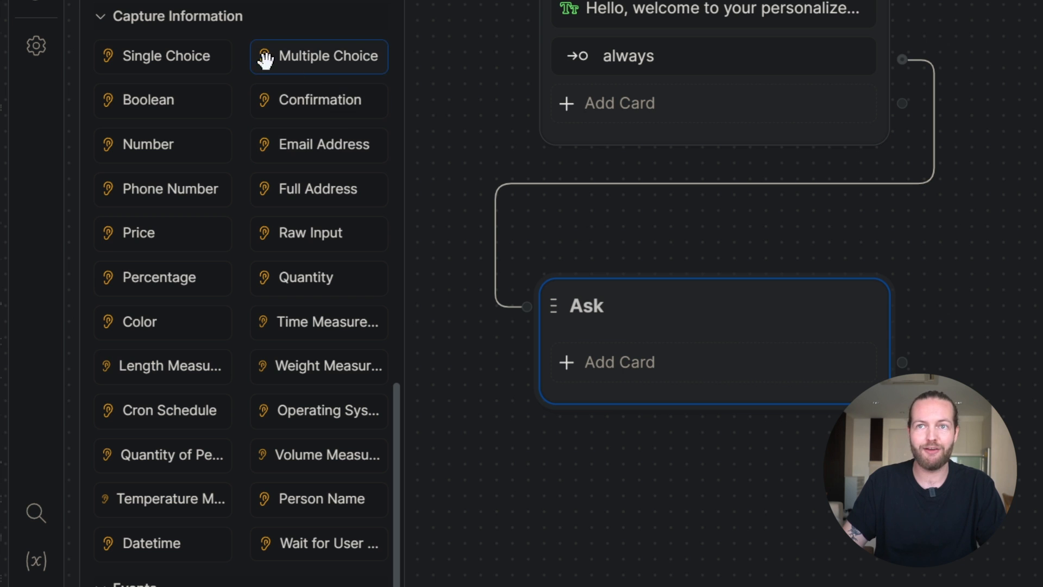
mouse_move(189, 326)
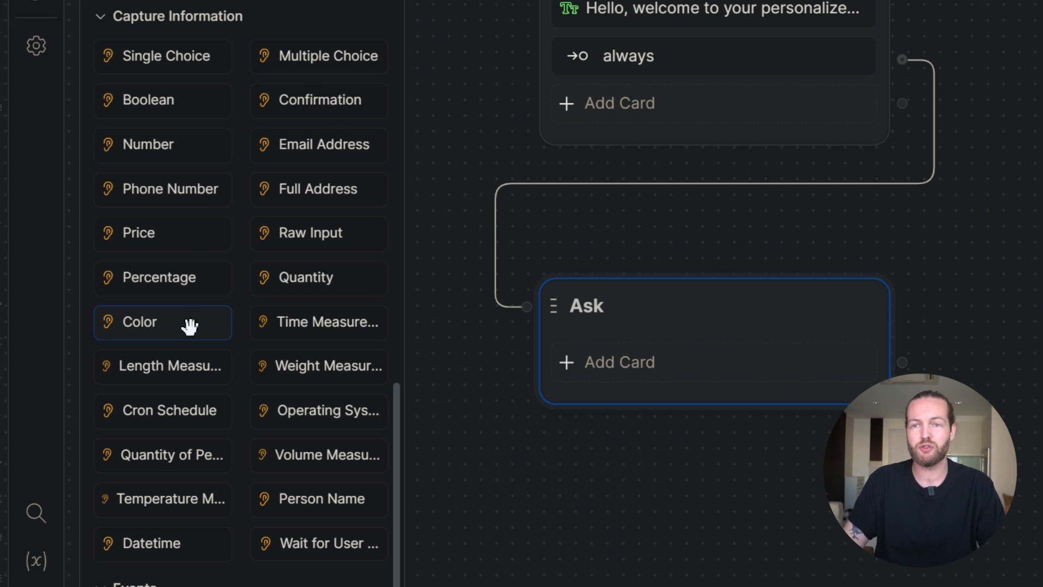
mouse_move(346, 304)
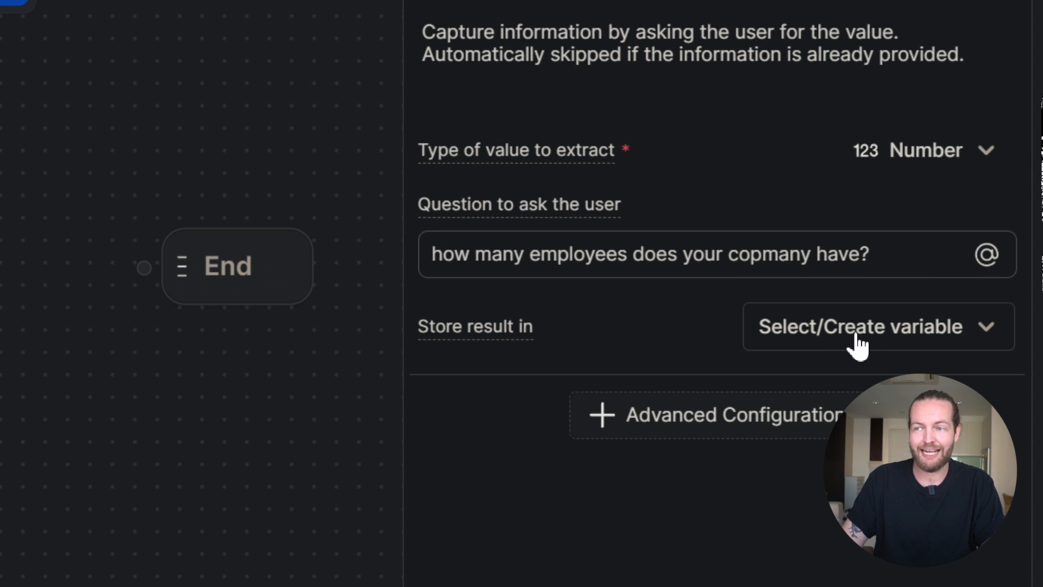
Store the number question's result in a new variable named 'numb'.
click(862, 326)
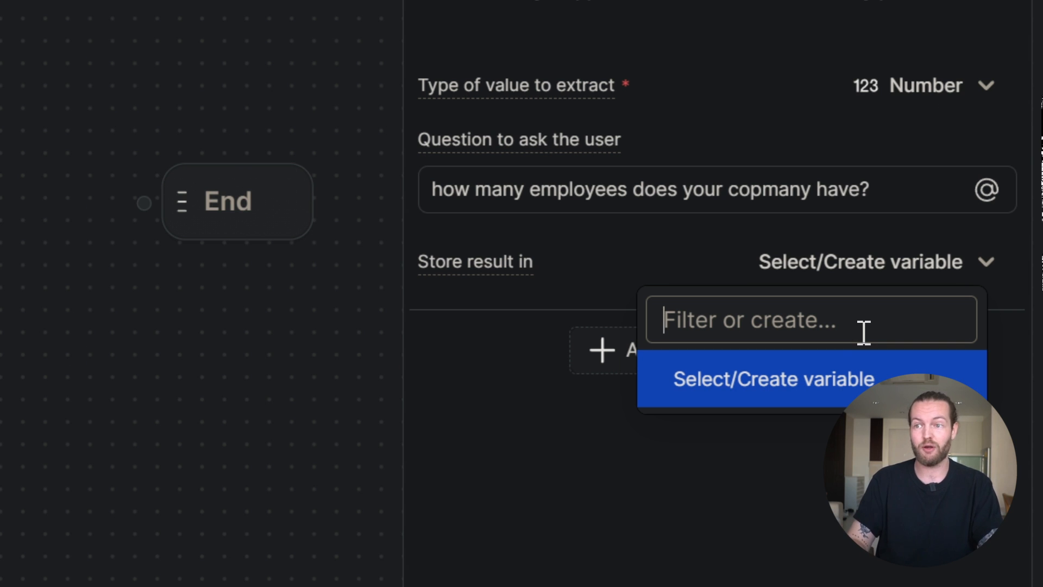
text(numb)
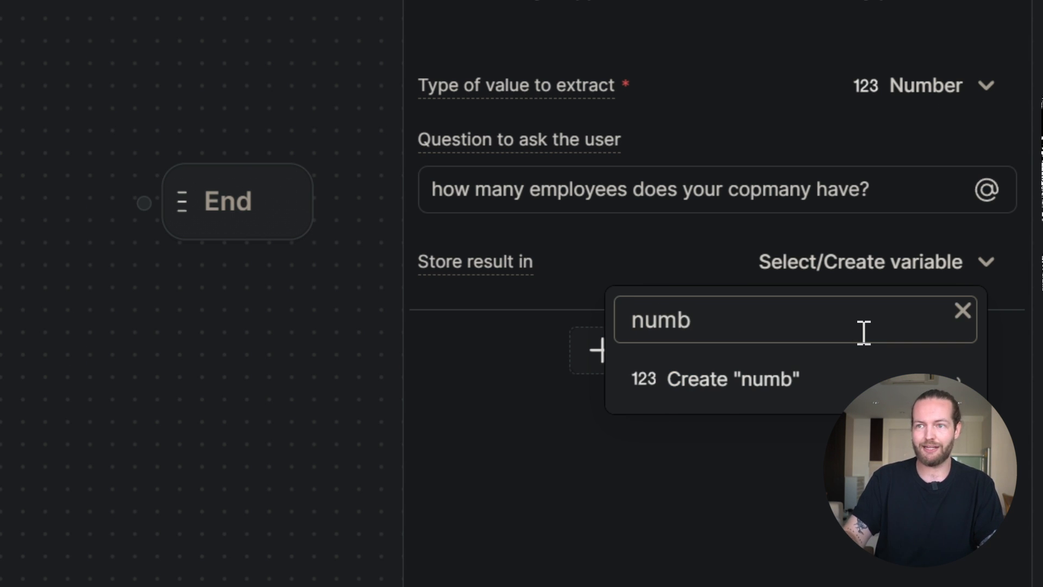
click(715, 379)
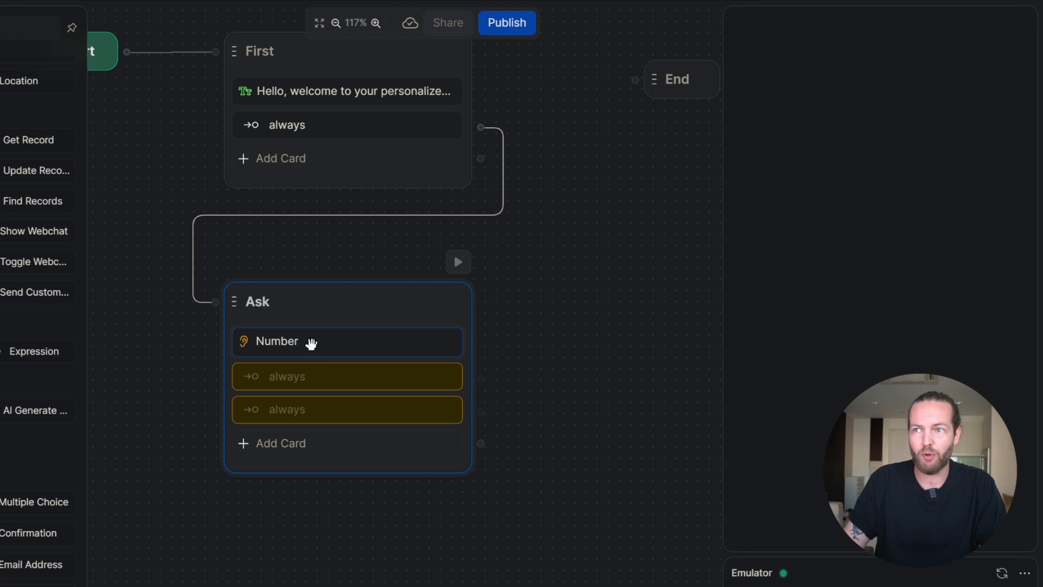
Add the choice 'between 1 and 10' to the question and delete the extra always transition.
click(278, 341)
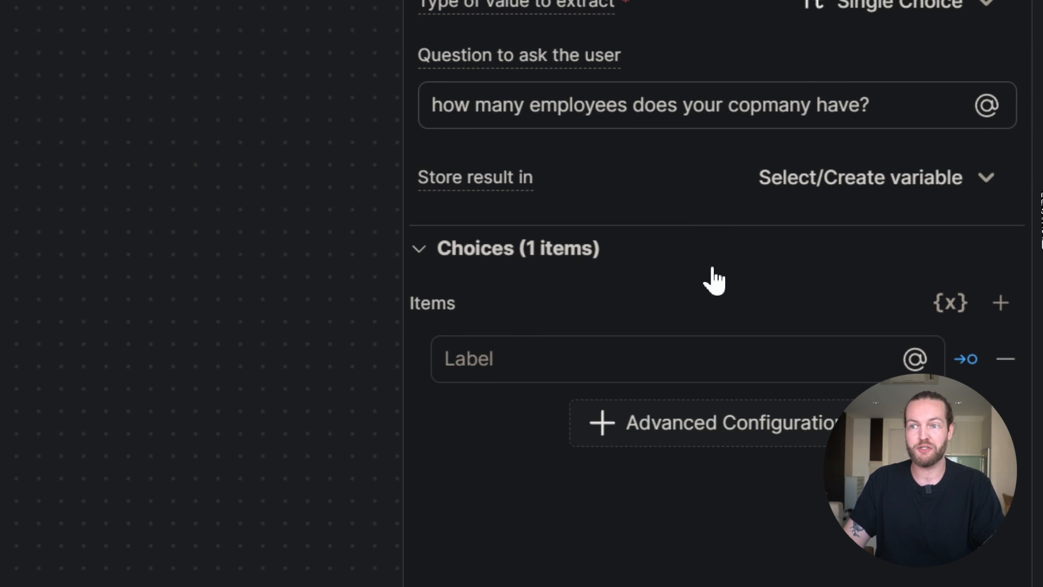
click(665, 359)
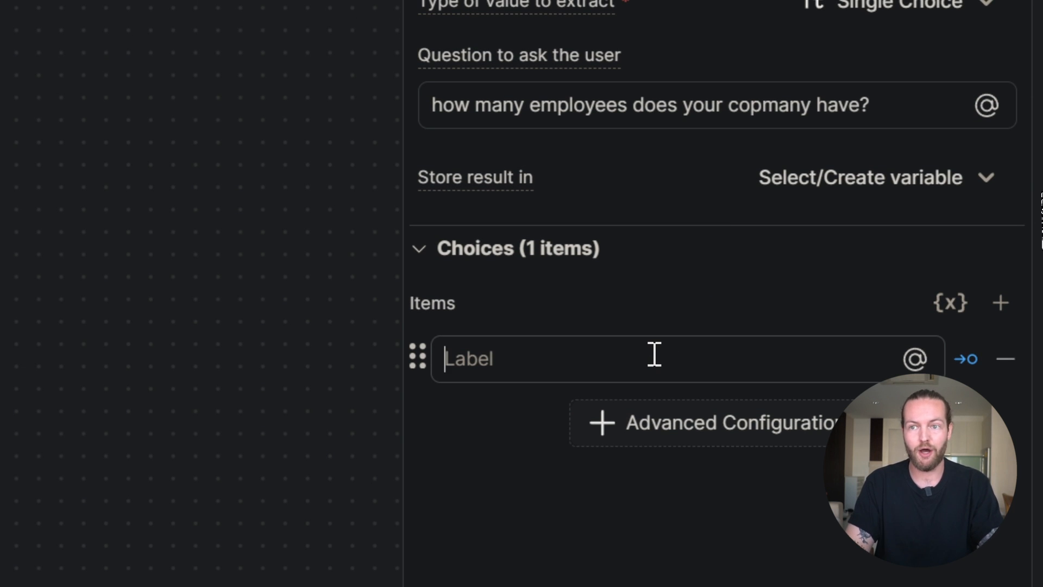
text(between 1 and 10)
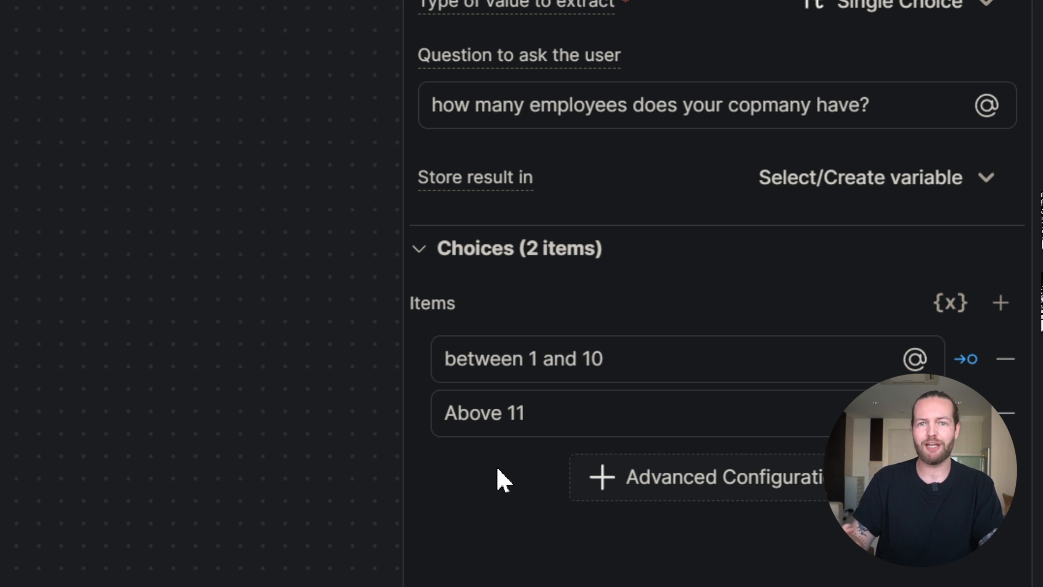
scroll(down, 3)
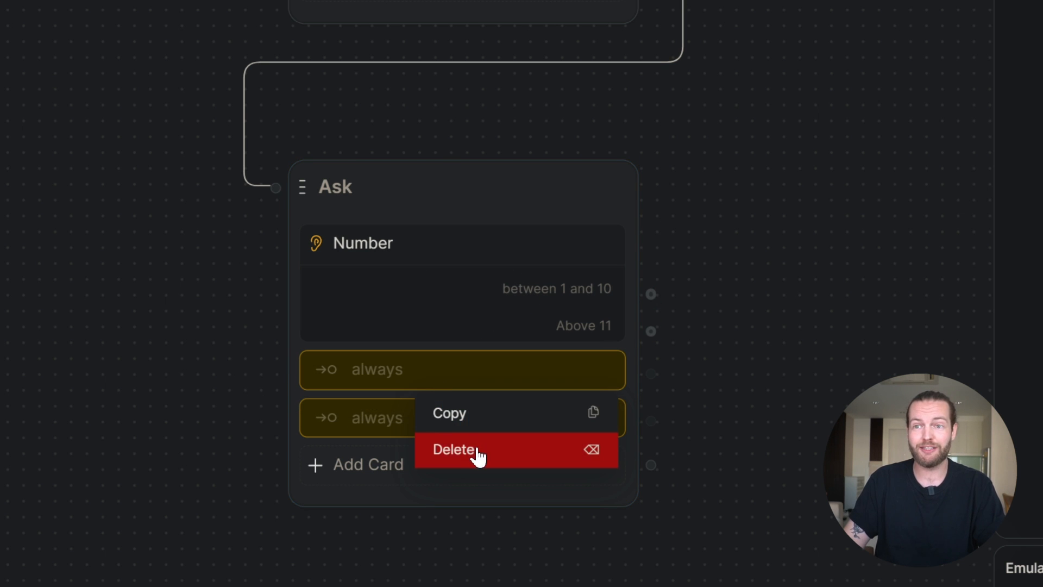
click(454, 448)
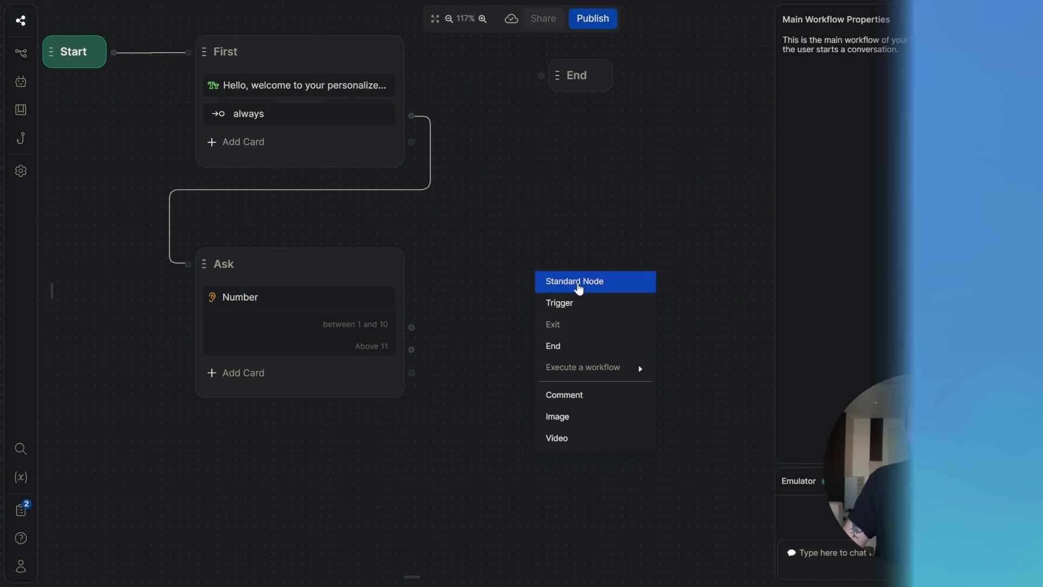
Add two Standard nodes beside Ask and bring up Standard1's card list.
click(574, 281)
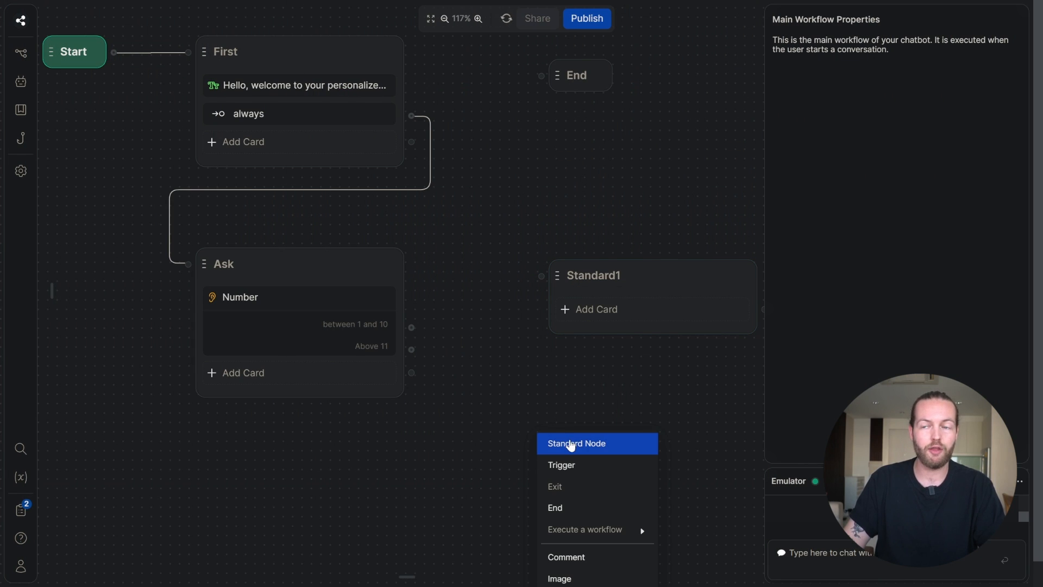
click(576, 443)
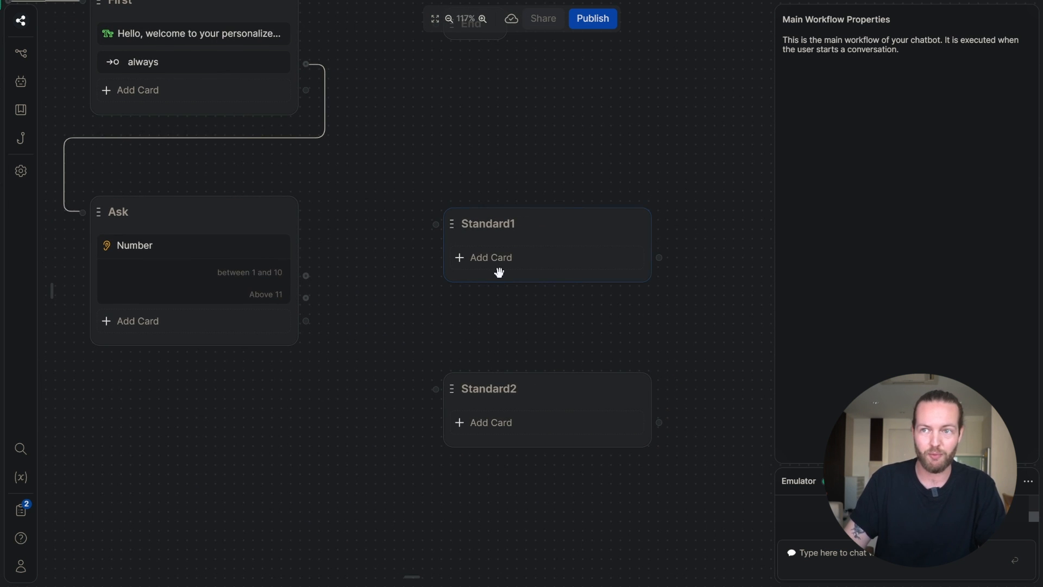
click(490, 258)
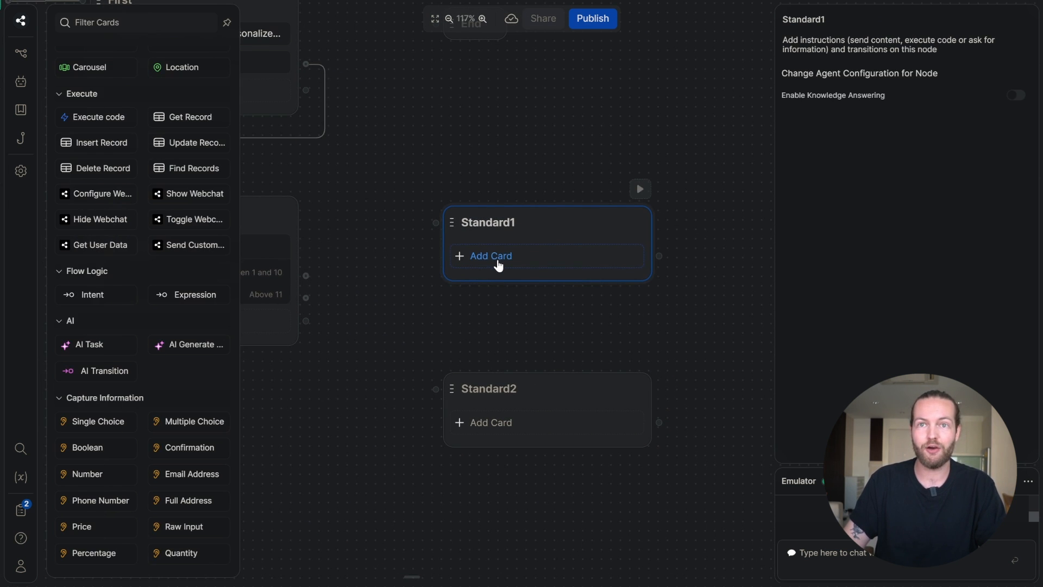
Give Standard1 a text message with the employee count and a YouTube link, linked from 'between 1 and 10'.
click(80, 78)
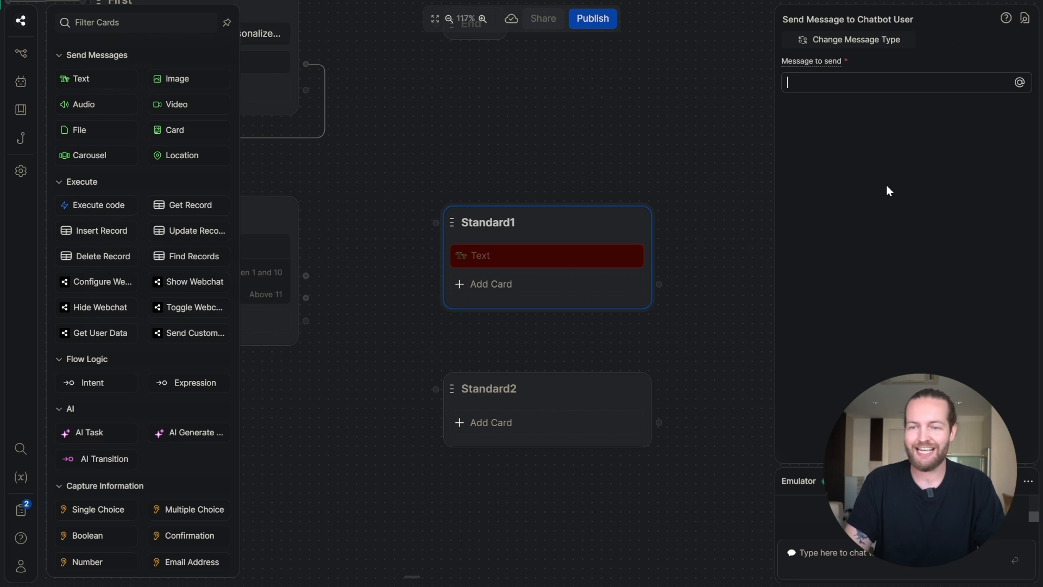
text(hey cool that your company has @workflow.numbe)
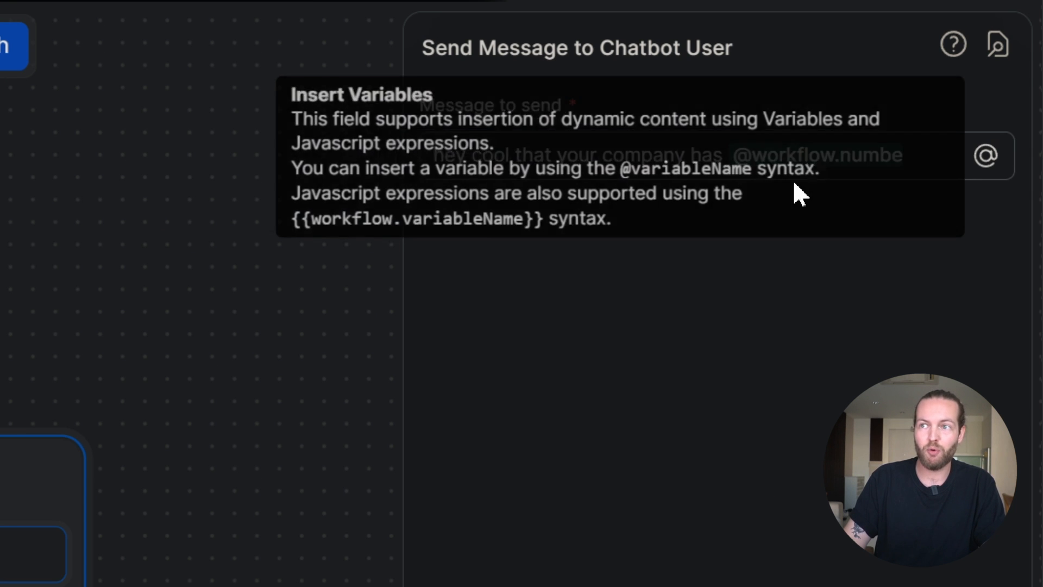
mouse_move(728, 476)
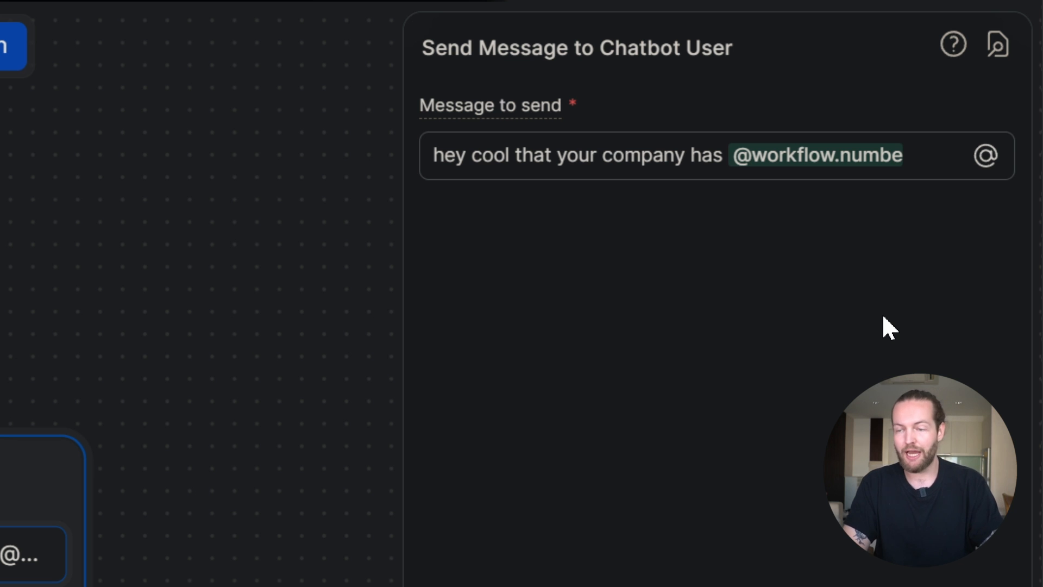
text(. What we recommend is watching this video: https://Youtube.com)
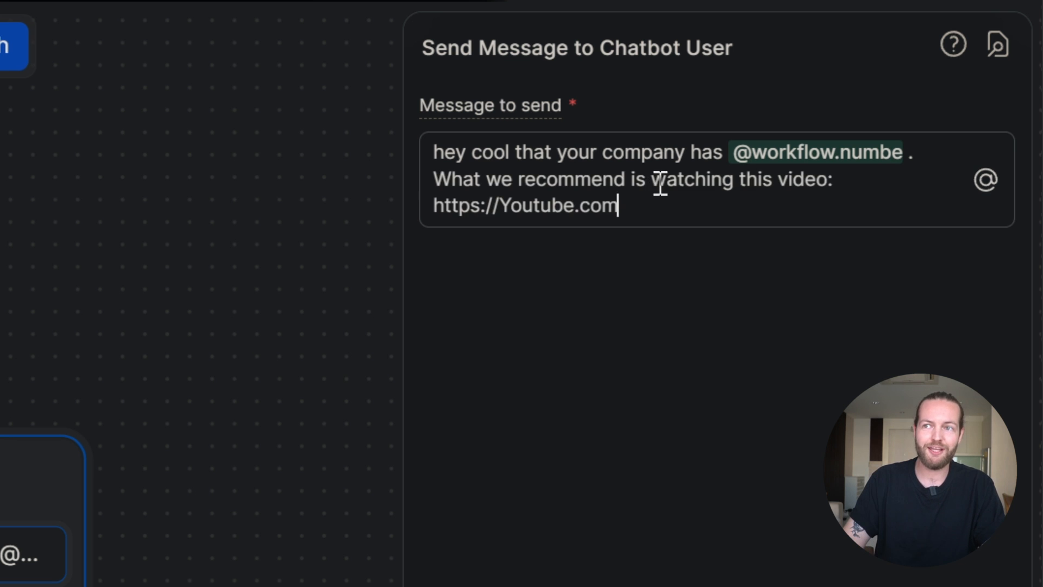
drag(655, 180, 617, 205)
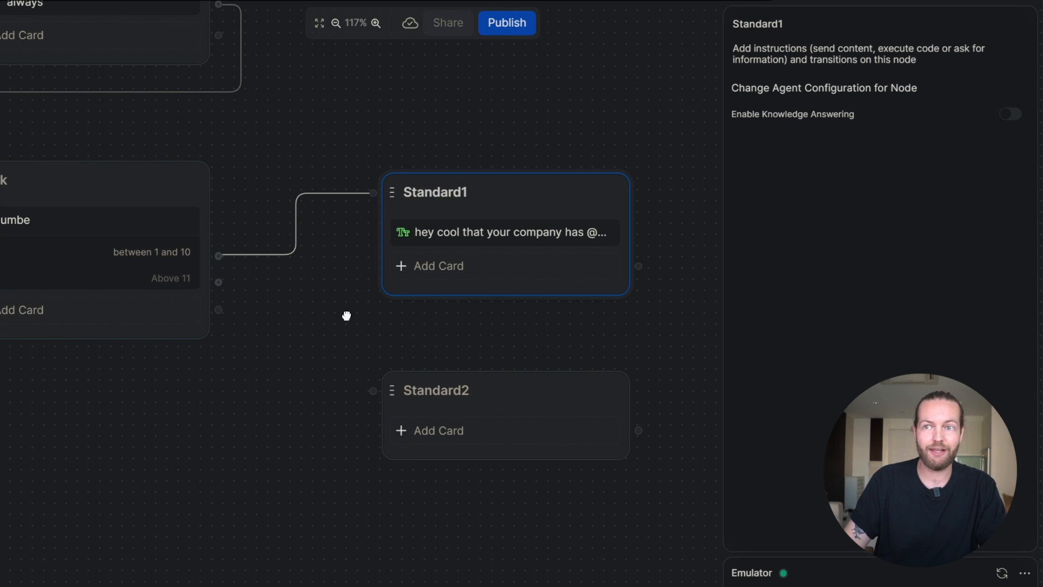
Copy Standard1's message card for reuse in Standard2.
right_click(504, 233)
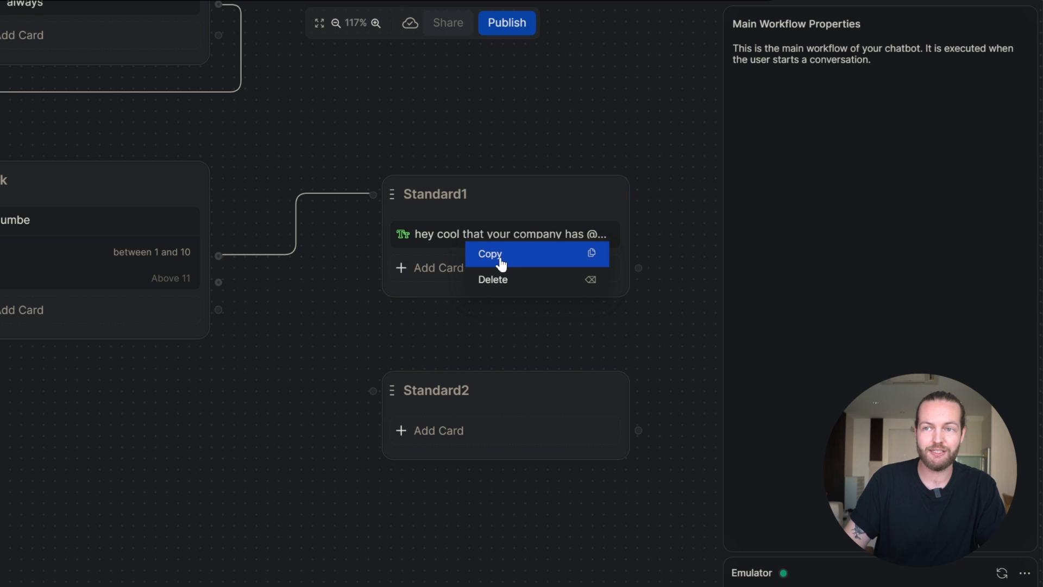
click(490, 254)
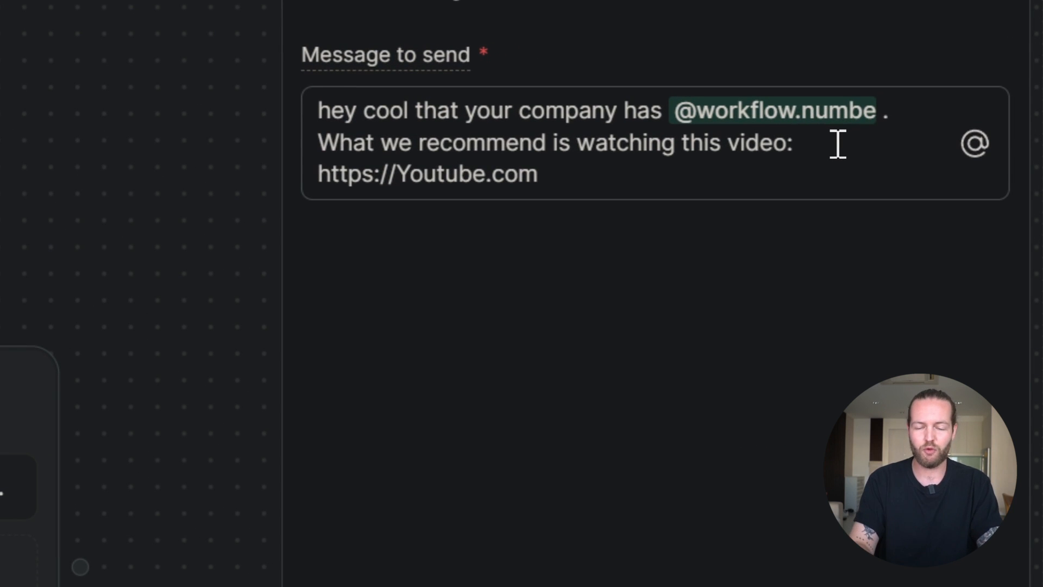
text(/2)
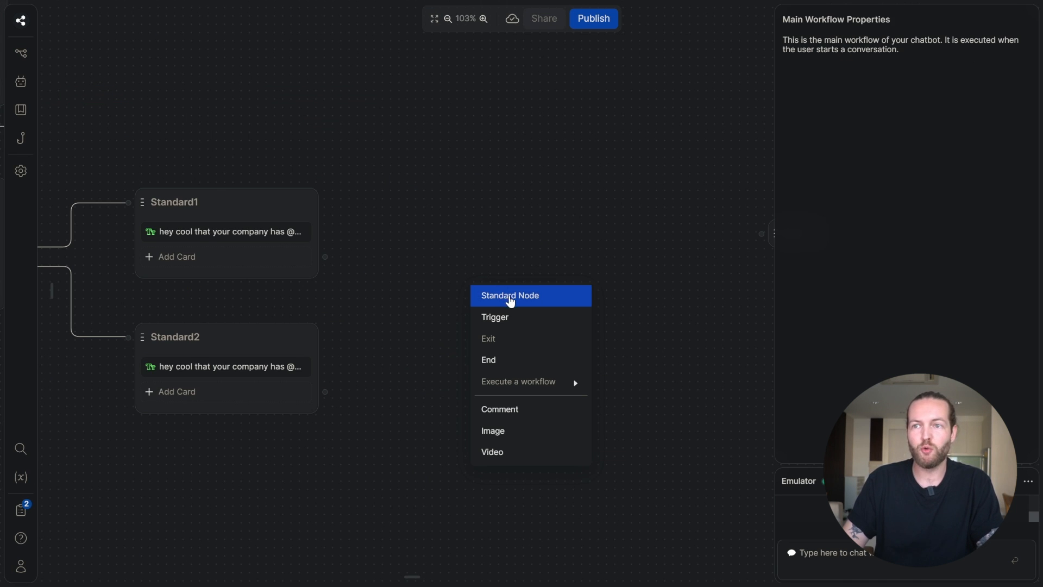
Add a Standard node with a Multiple Choice card and enter the 'Yes' choice.
click(509, 294)
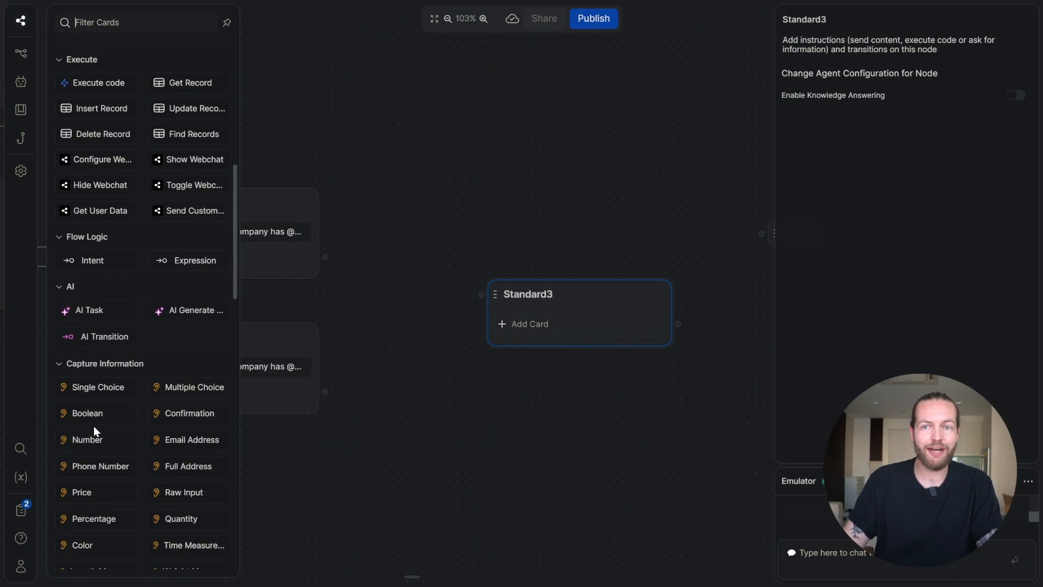
click(193, 387)
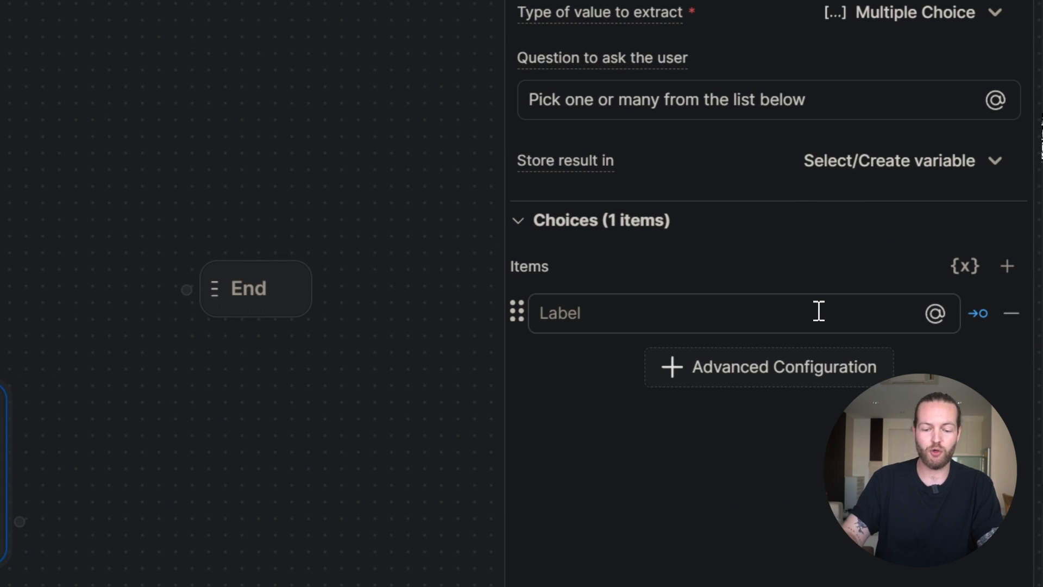
text(Yes)
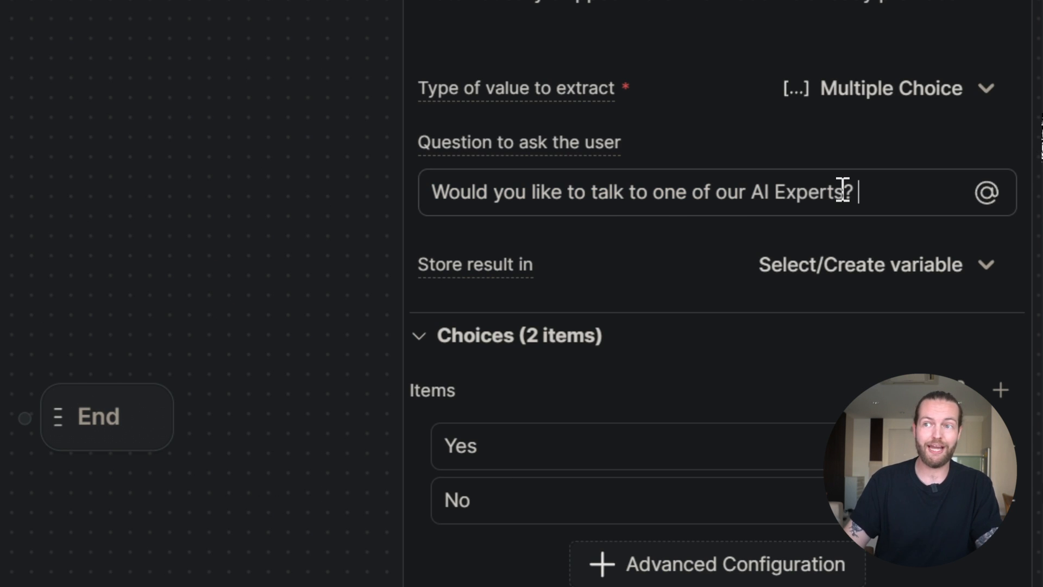
mouse_move(890, 159)
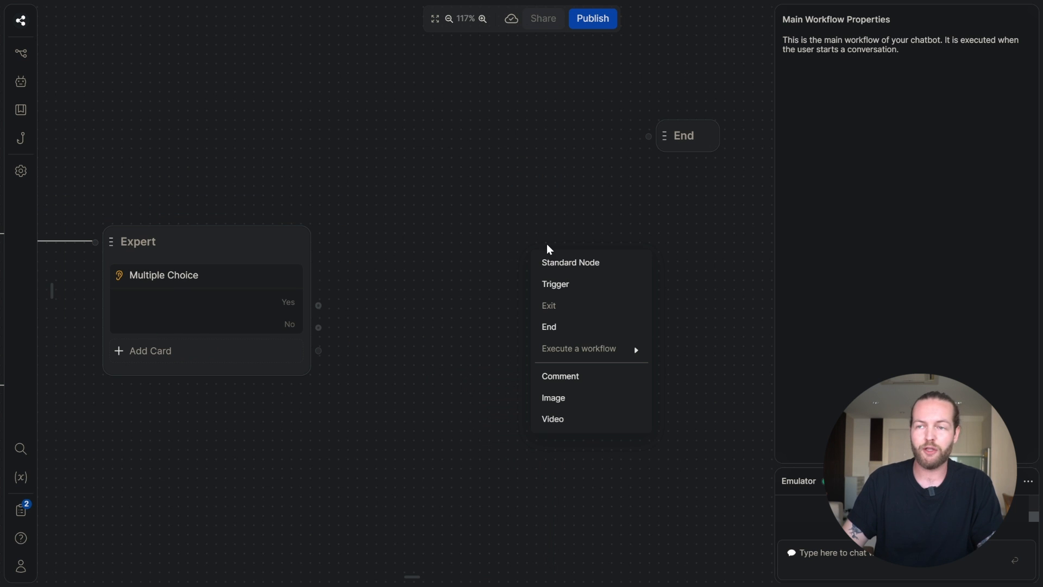
Add node Standard3 with an Email Address capture card storing the result in a variable.
click(569, 262)
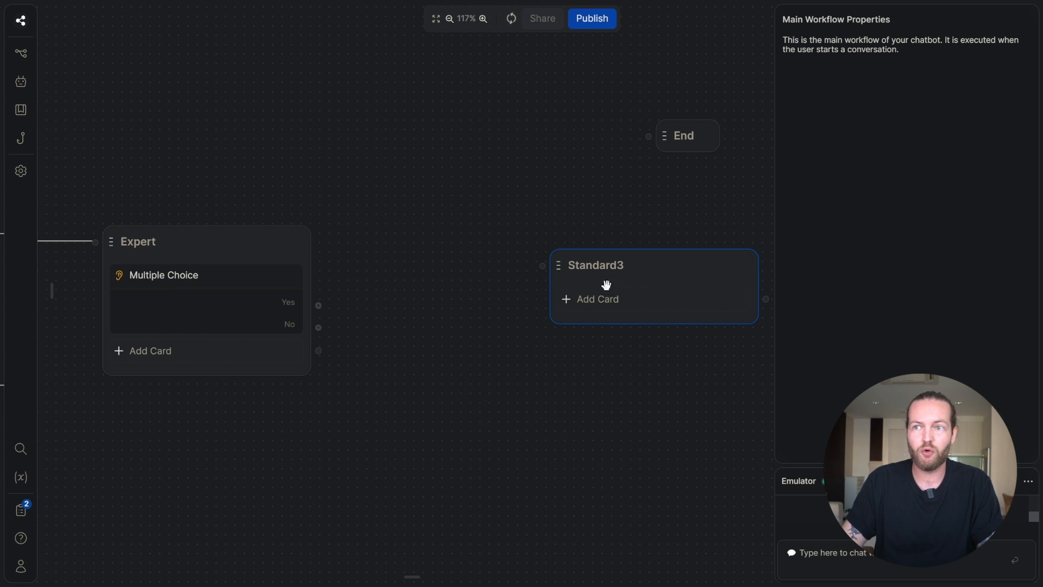
click(596, 299)
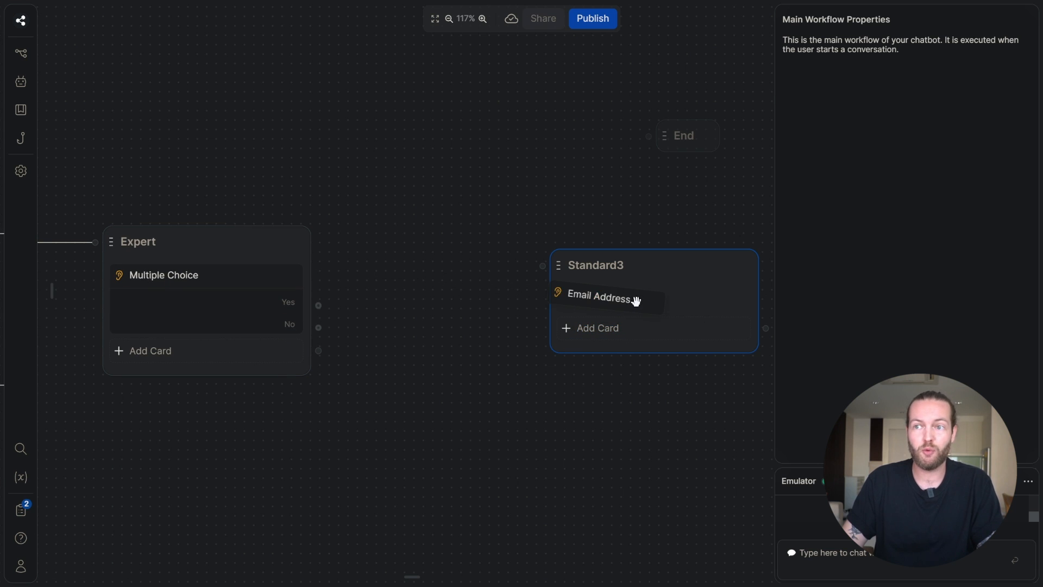
click(598, 295)
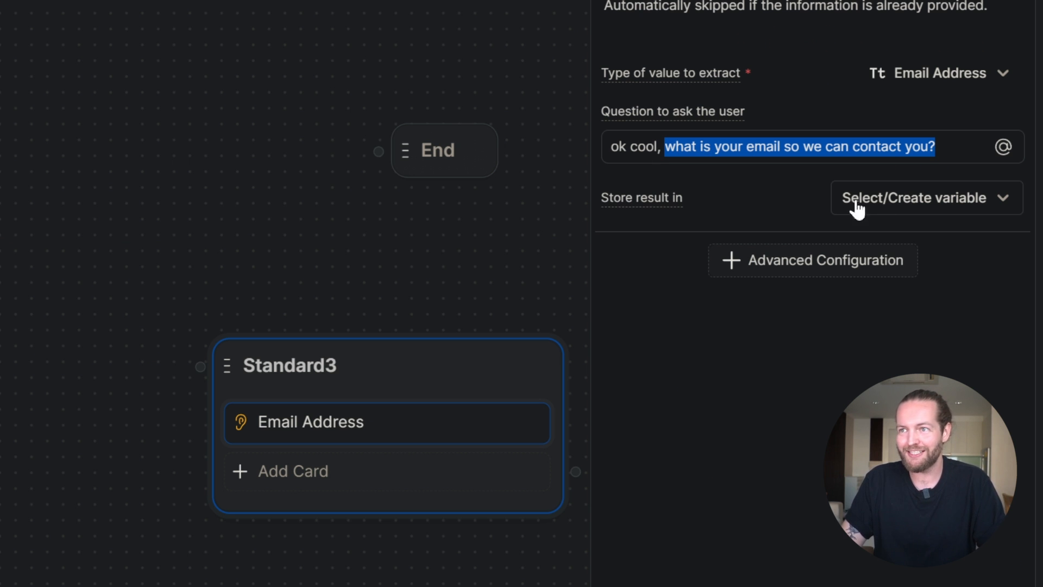
click(923, 198)
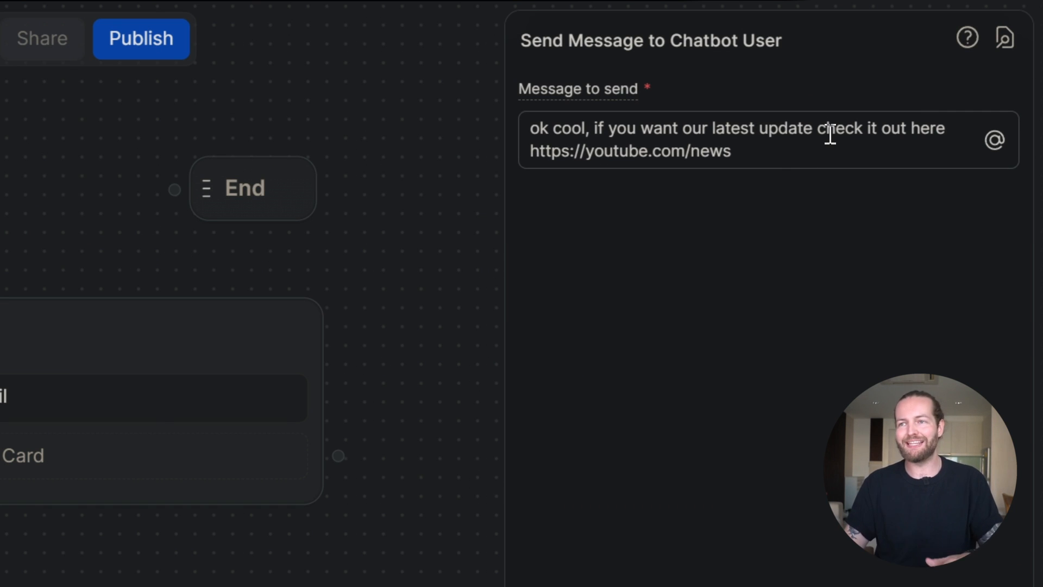
mouse_move(597, 268)
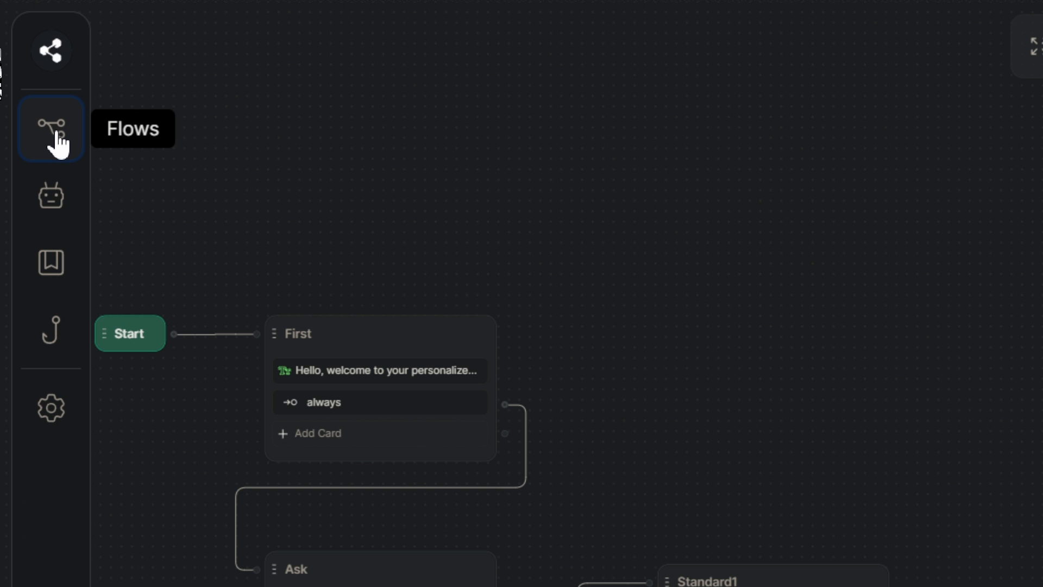
Add a Web Pages source to the Default Knowledge Base and start adding pages from a sitemap.
click(51, 128)
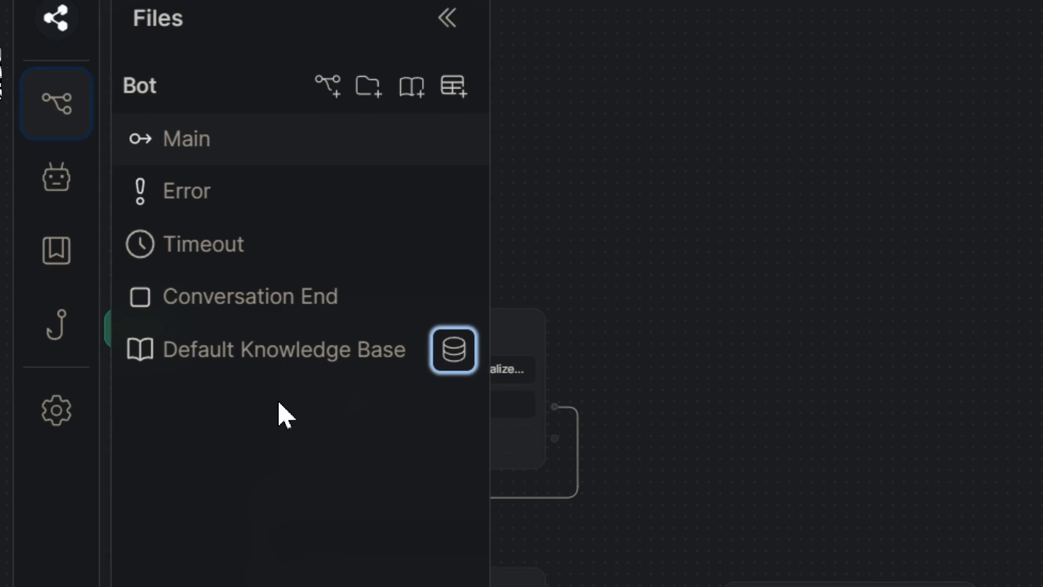
click(283, 349)
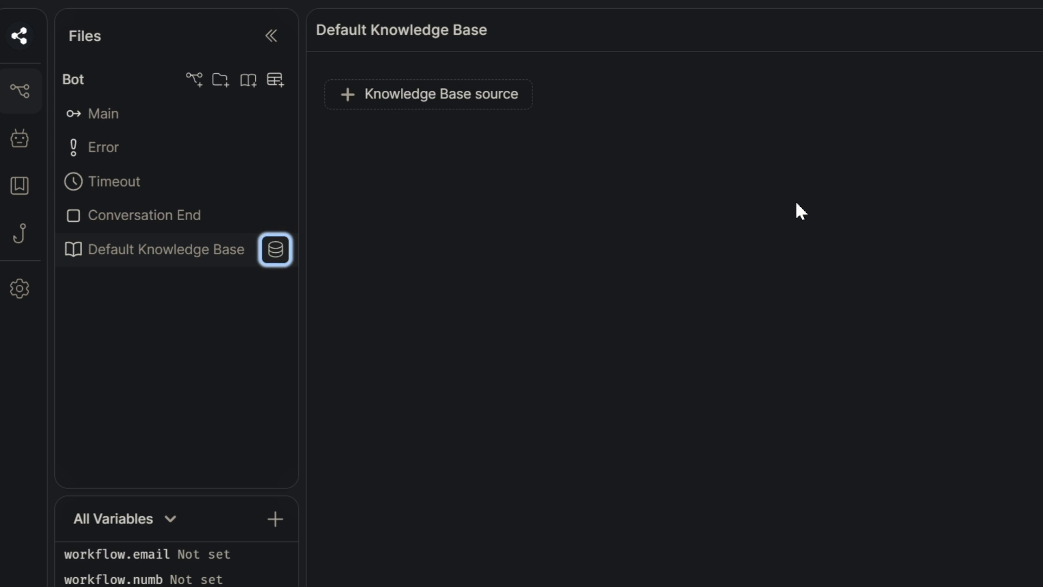
click(428, 93)
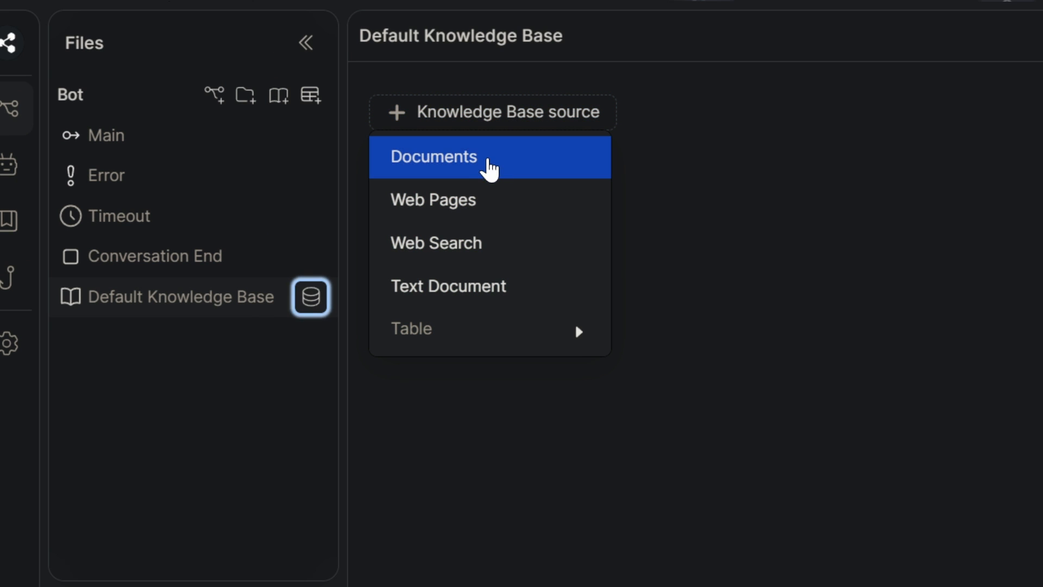
mouse_move(519, 260)
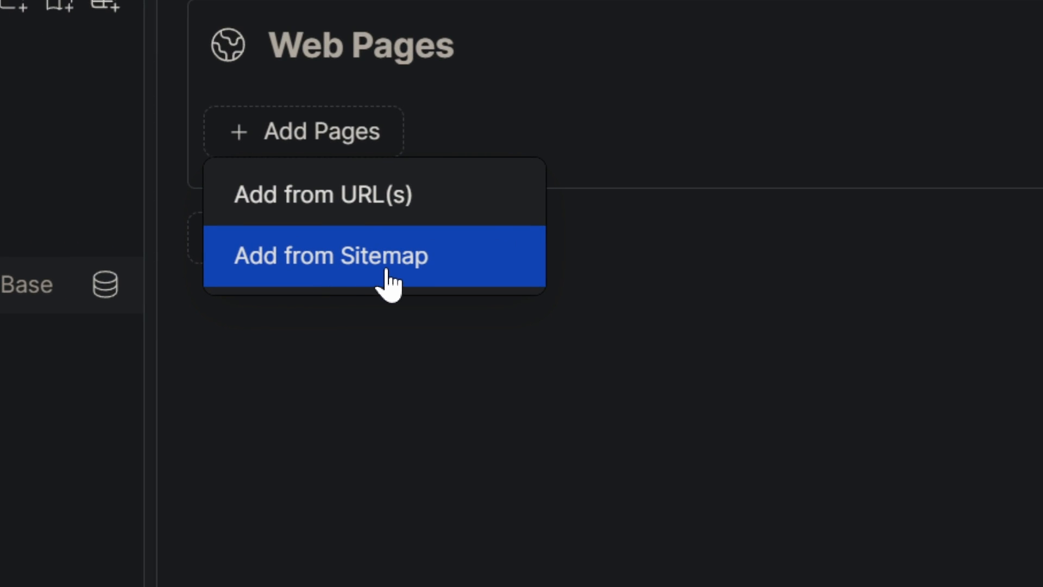
click(330, 257)
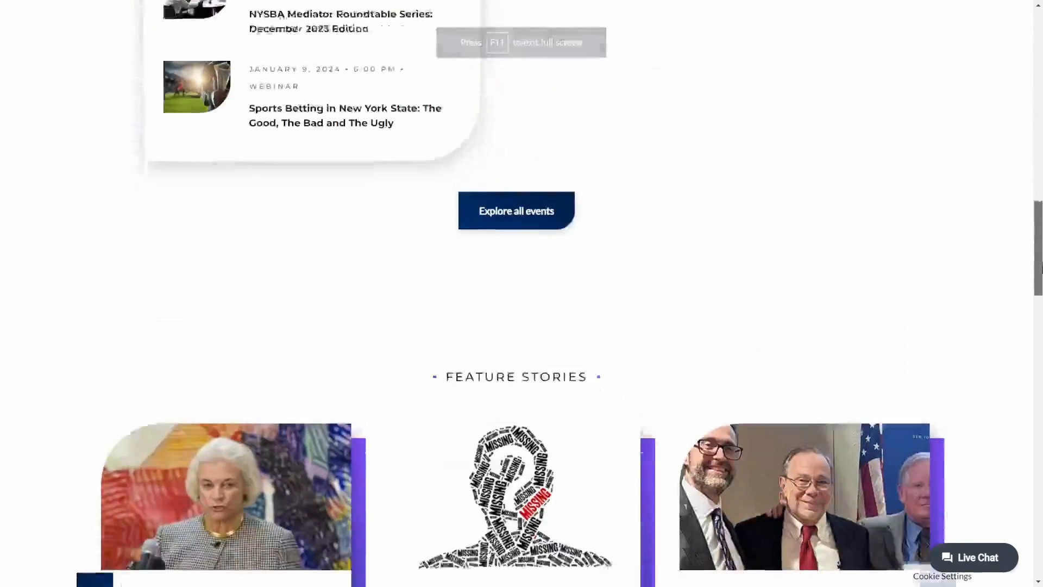
Load nysba.org/sitemap.xml in the browser to find the site's sitemap index.
scroll(down, 3)
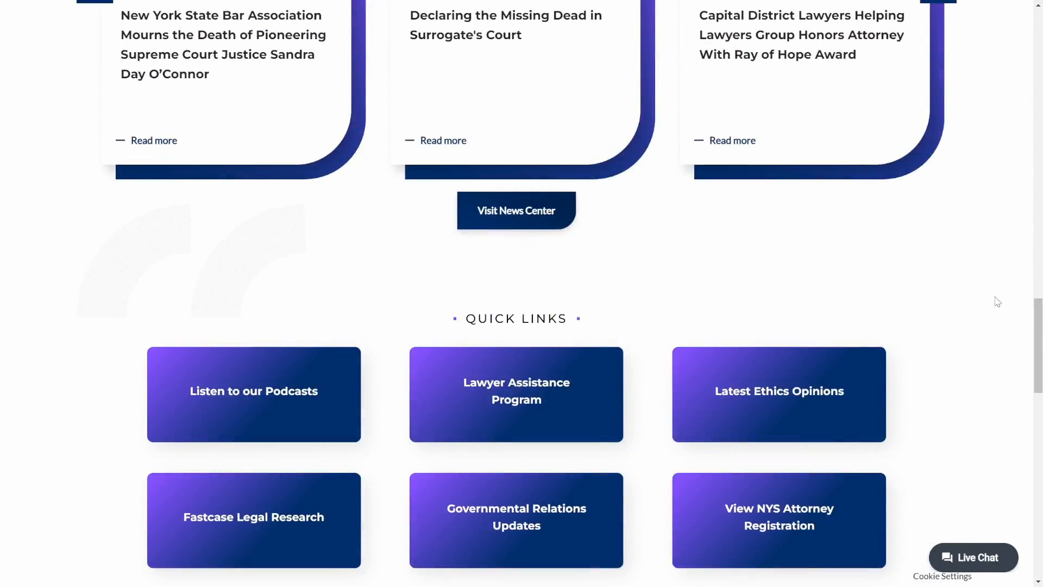
text(nysba.org)
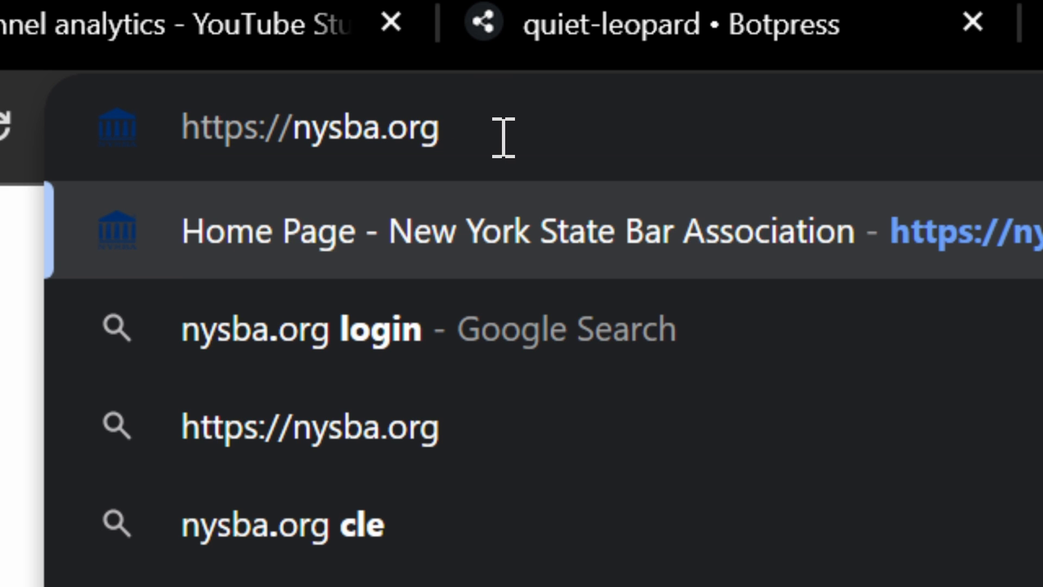
text(/sitemap.xml)
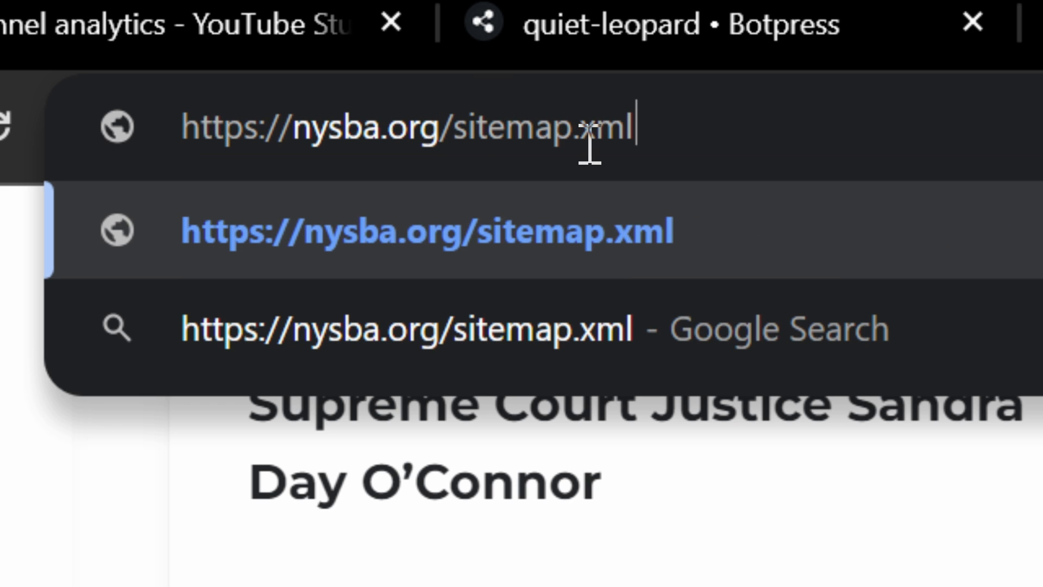
key(Enter)
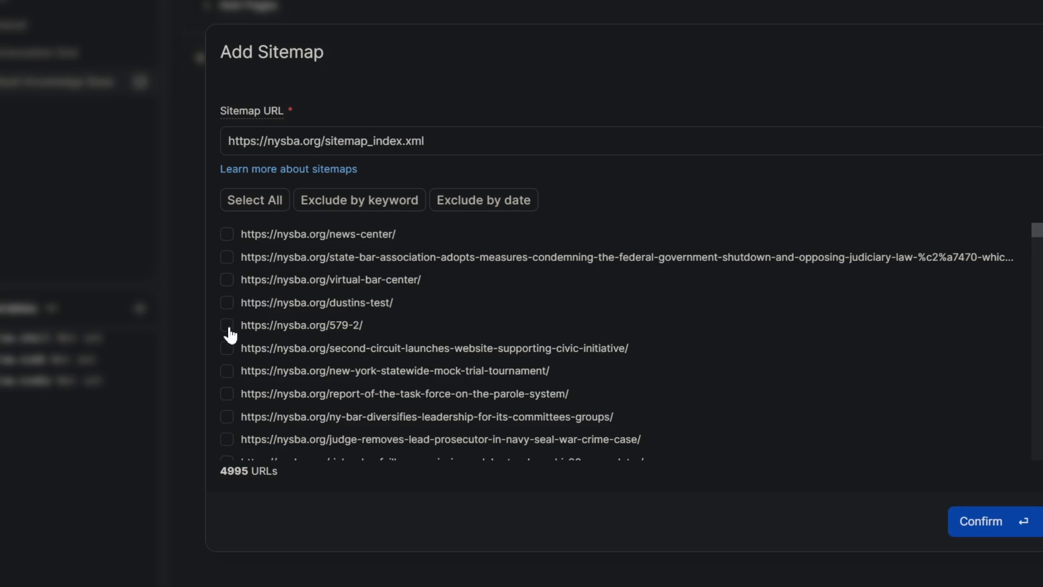
scroll(down, 3)
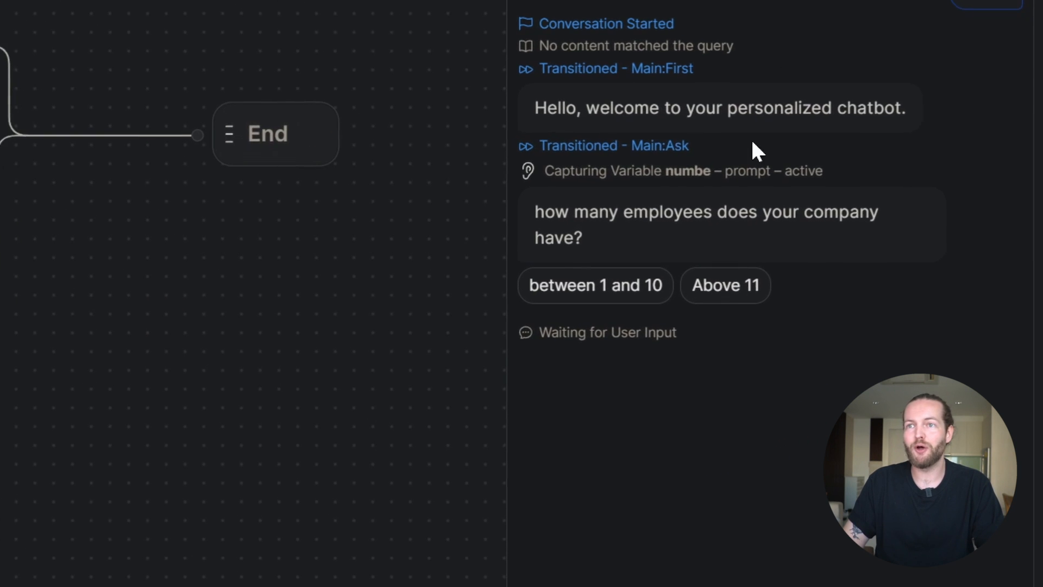
mouse_move(888, 120)
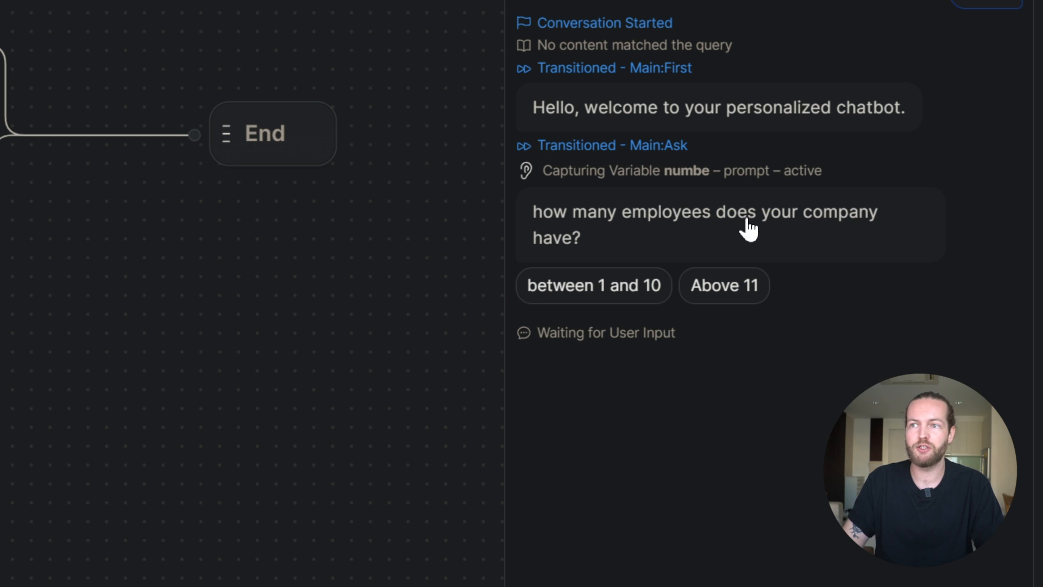
click(594, 286)
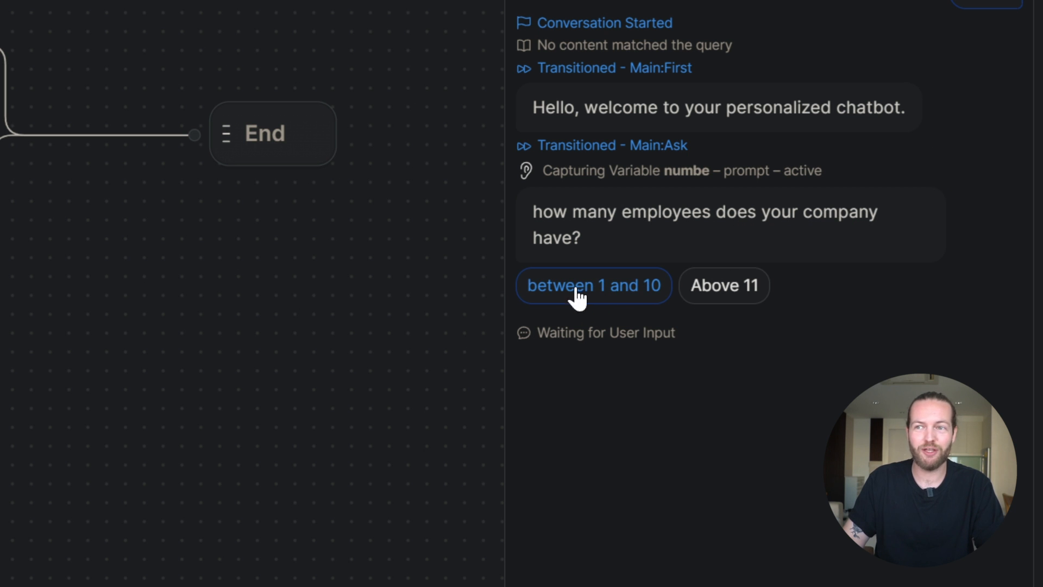
mouse_move(608, 300)
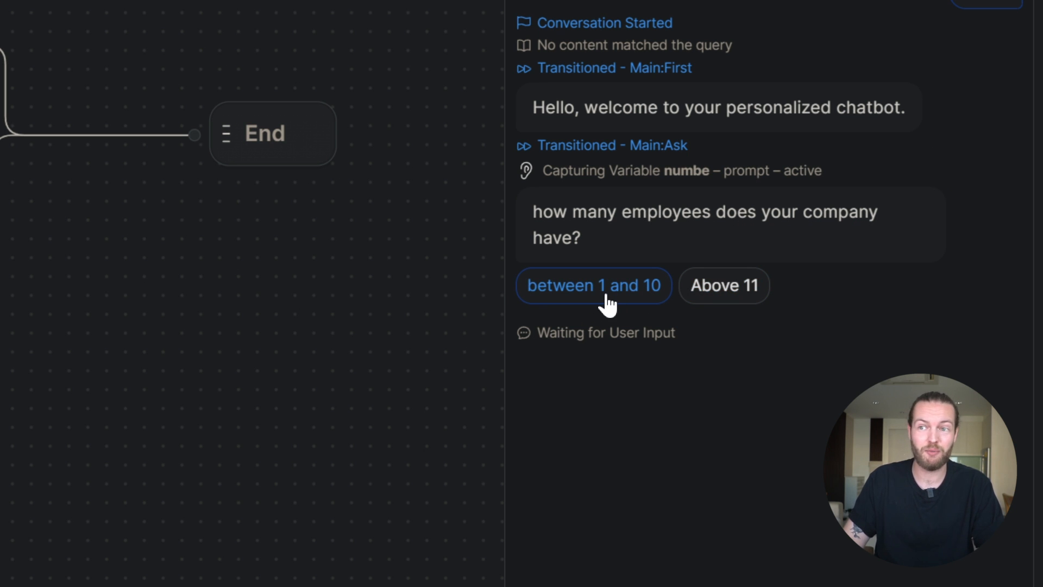
click(593, 286)
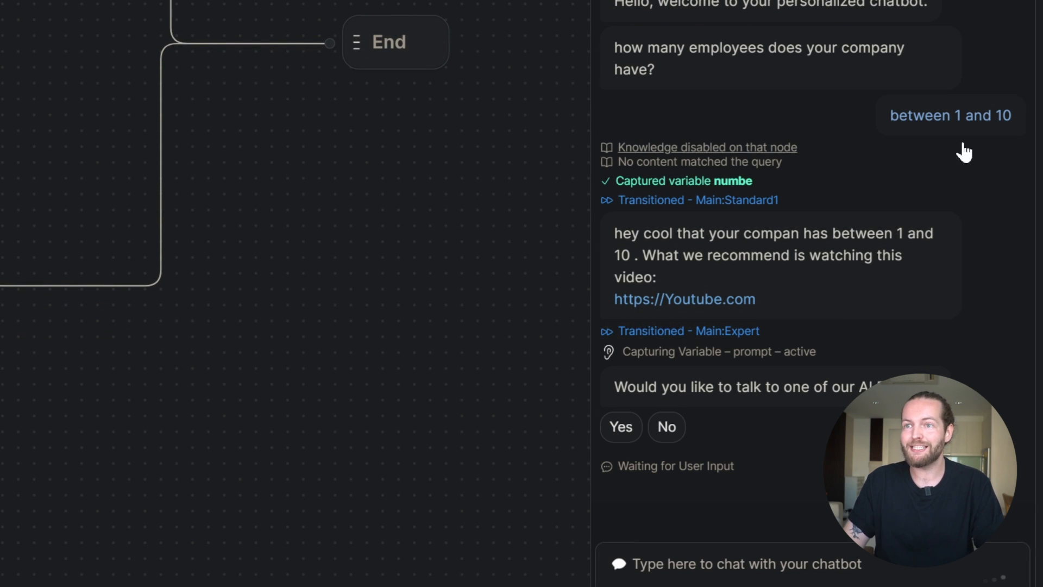
mouse_move(665, 253)
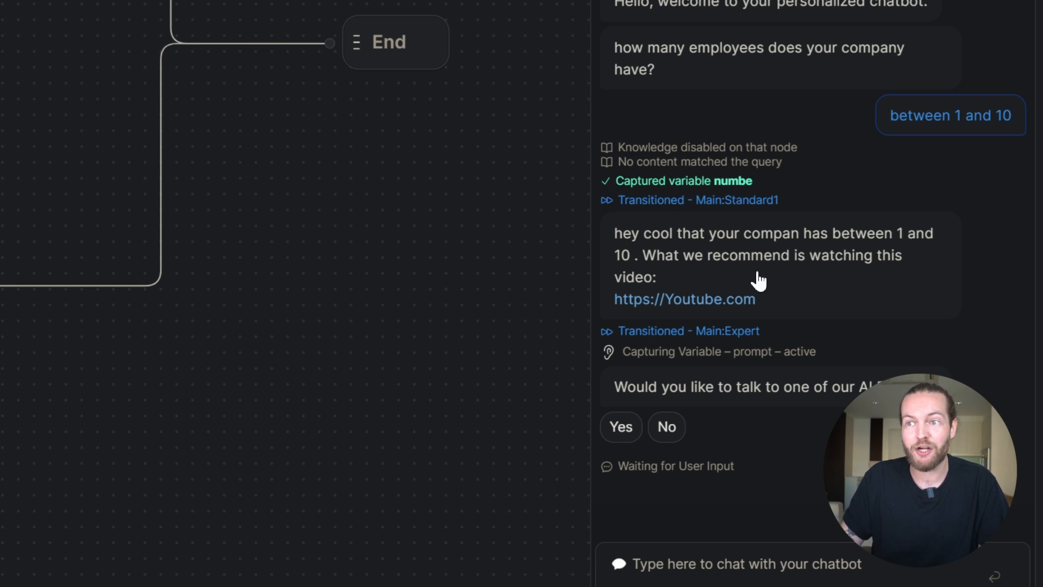
mouse_move(766, 311)
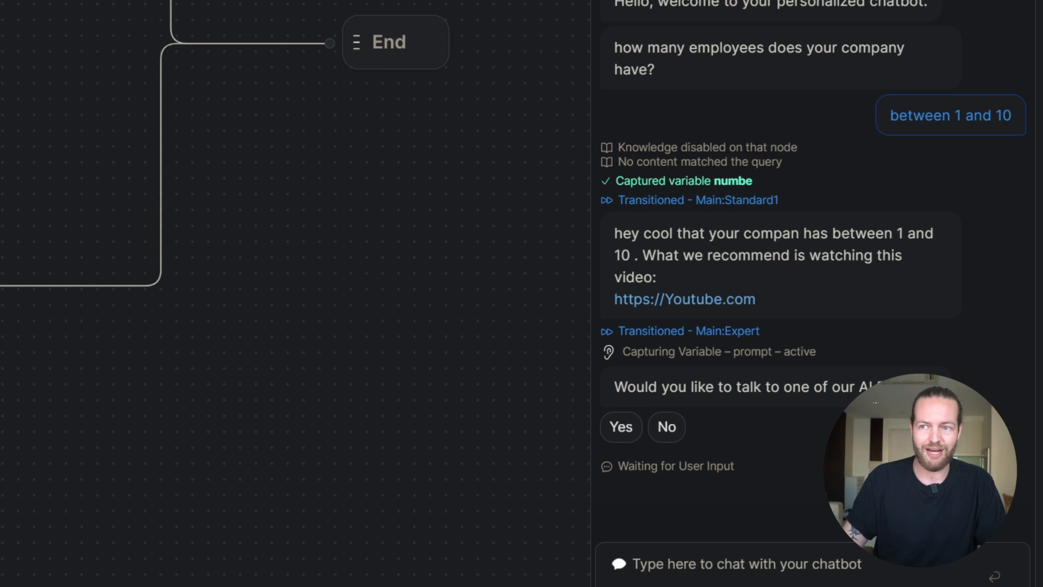
click(619, 426)
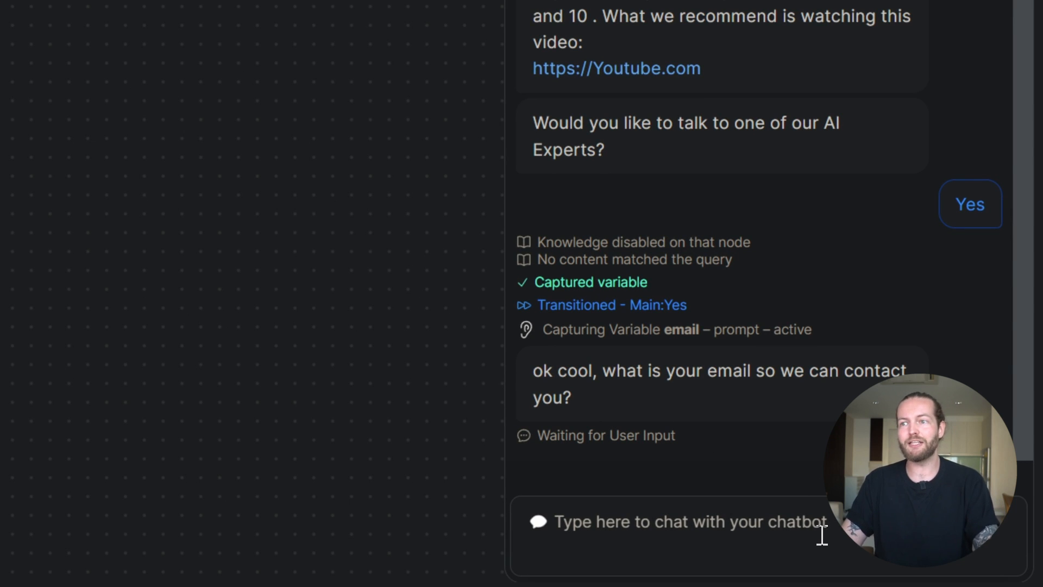
text(youremail@gmail.com)
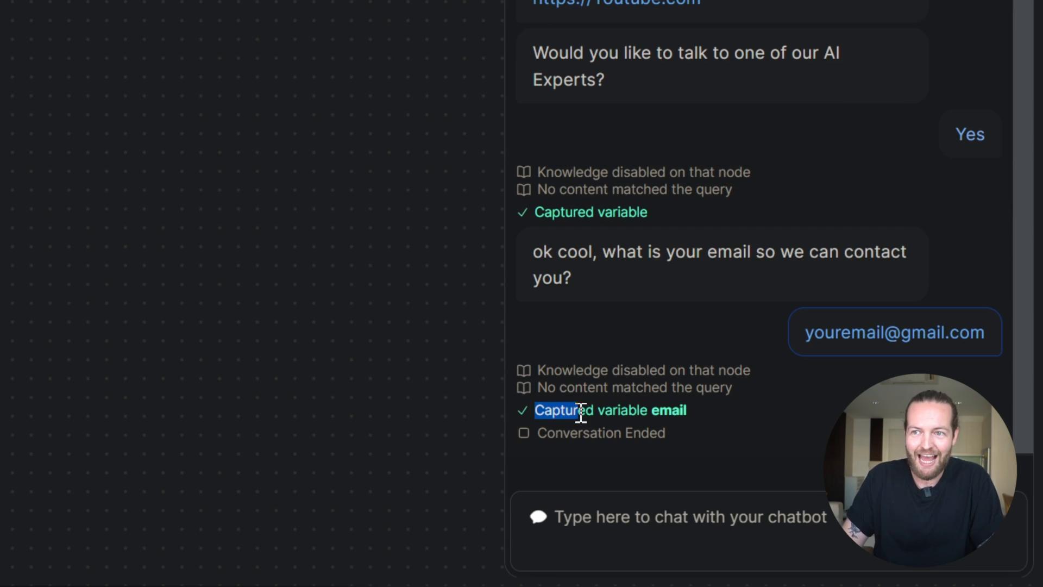
double_click(608, 410)
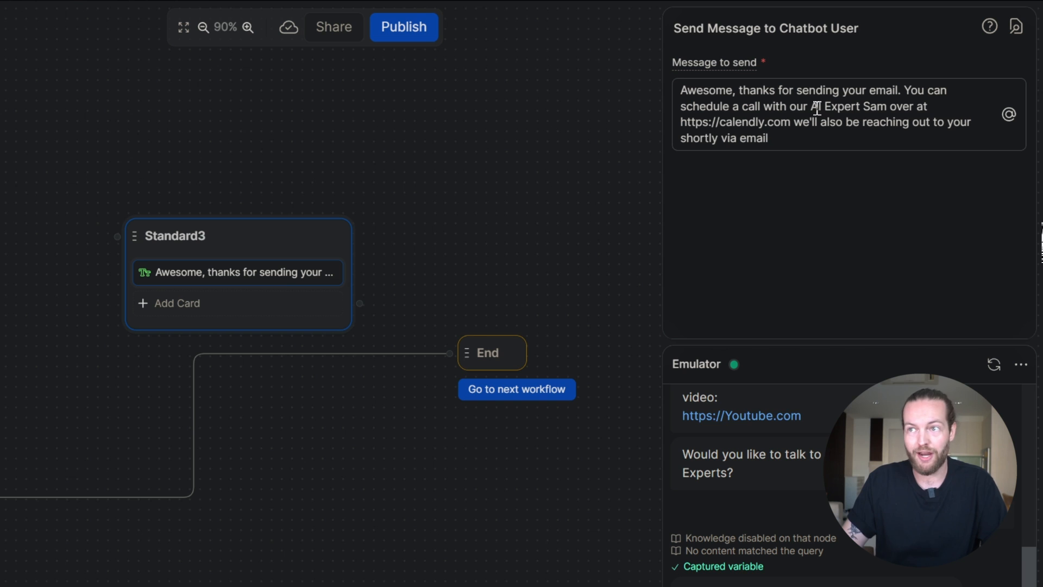
double_click(734, 122)
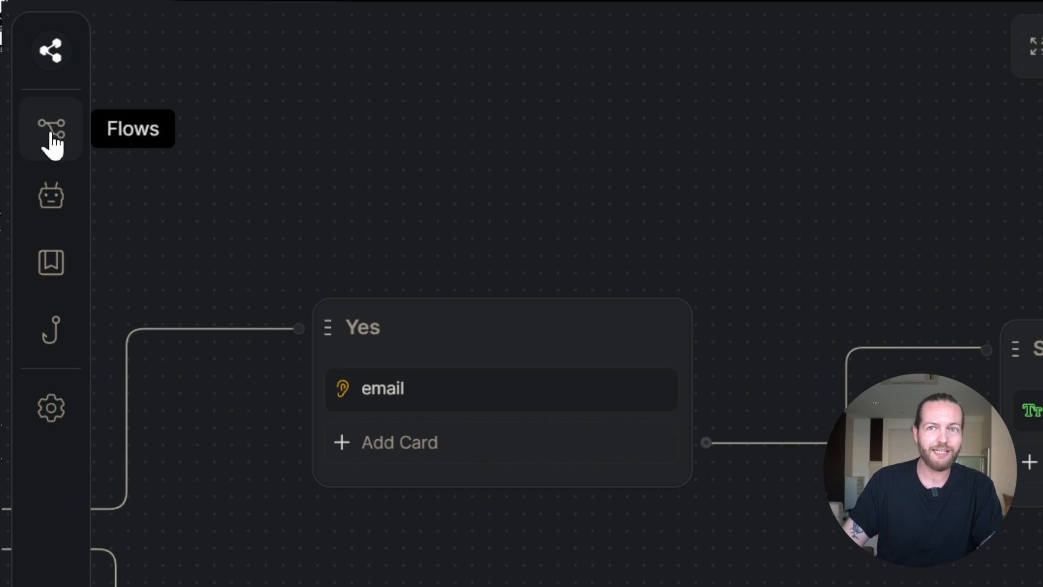
Show the Conversation Ends workflow and reposition its End node after the Handler.
click(51, 127)
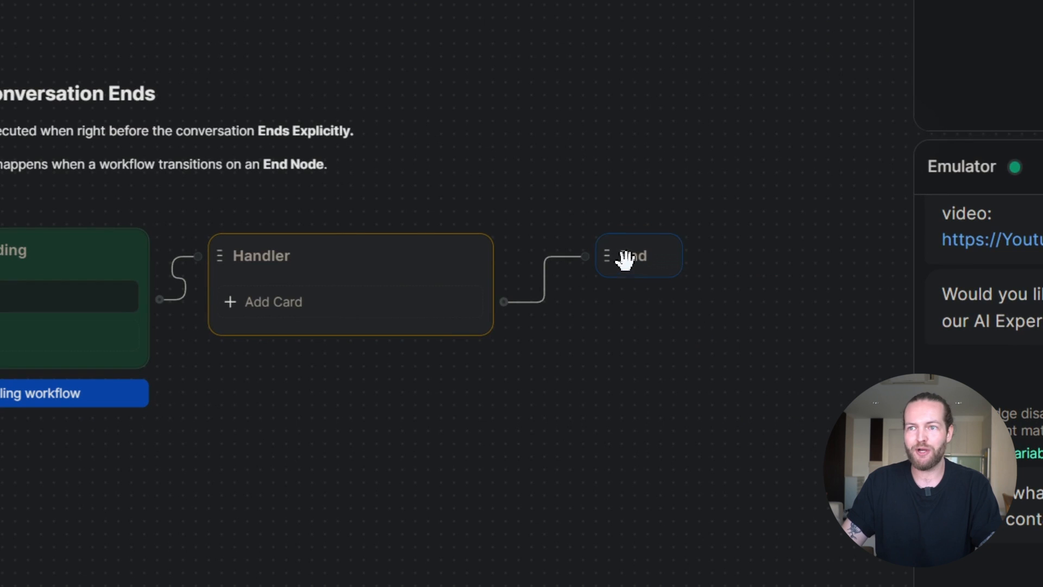
drag(639, 255, 687, 269)
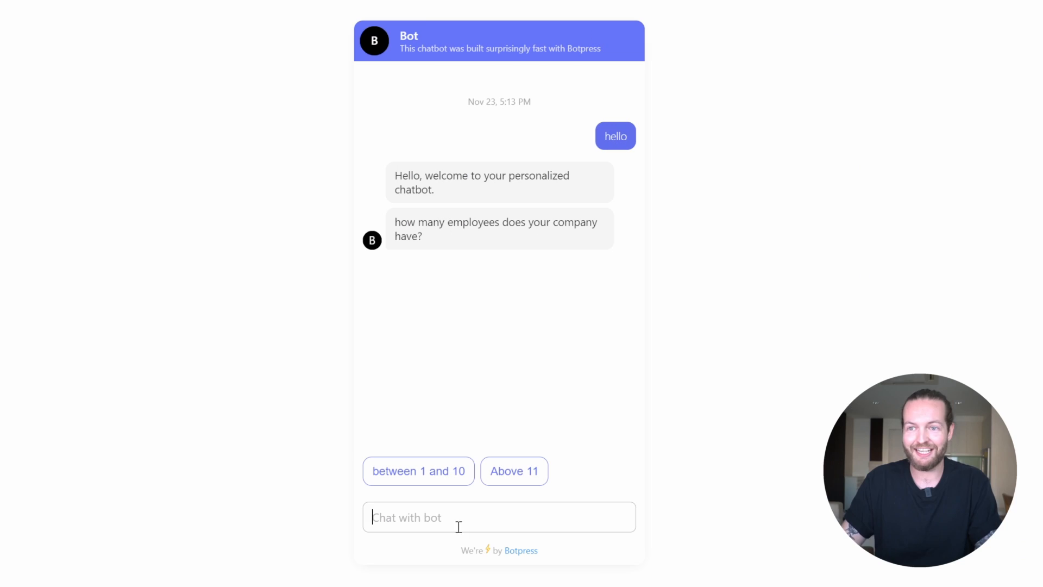
Start a message to the published bot in the shareable Webchat window.
click(514, 470)
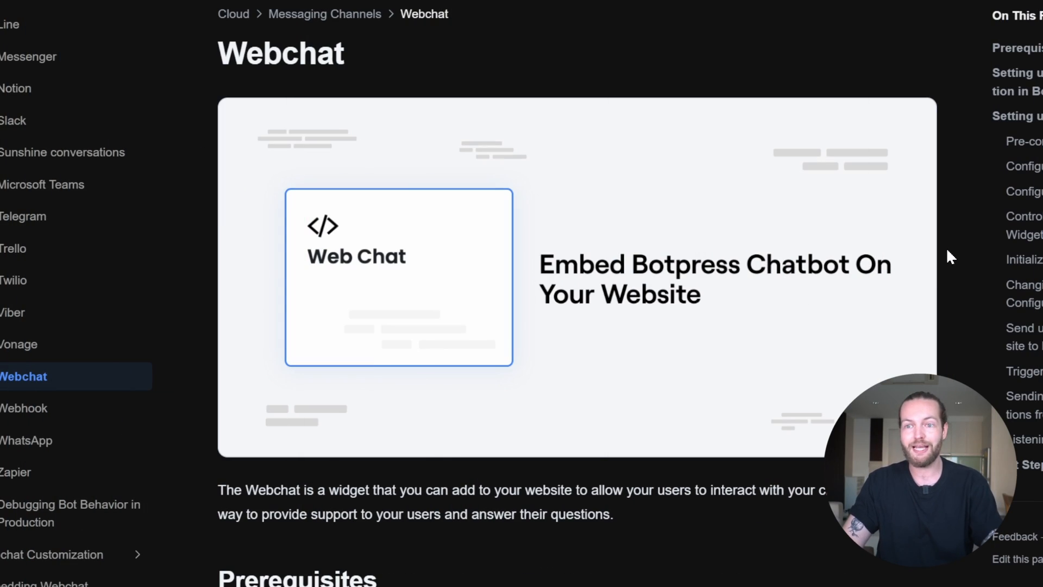
Read the Webchat setup guide, follow the Integration Hub link and highlight the Shareable URL explanation.
scroll(down, 3)
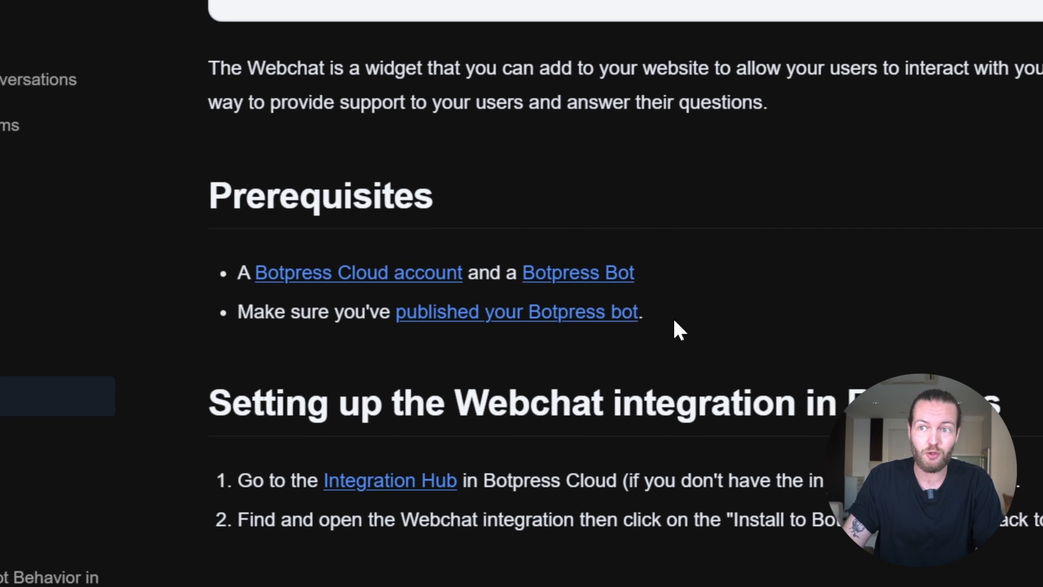
scroll(down, 3)
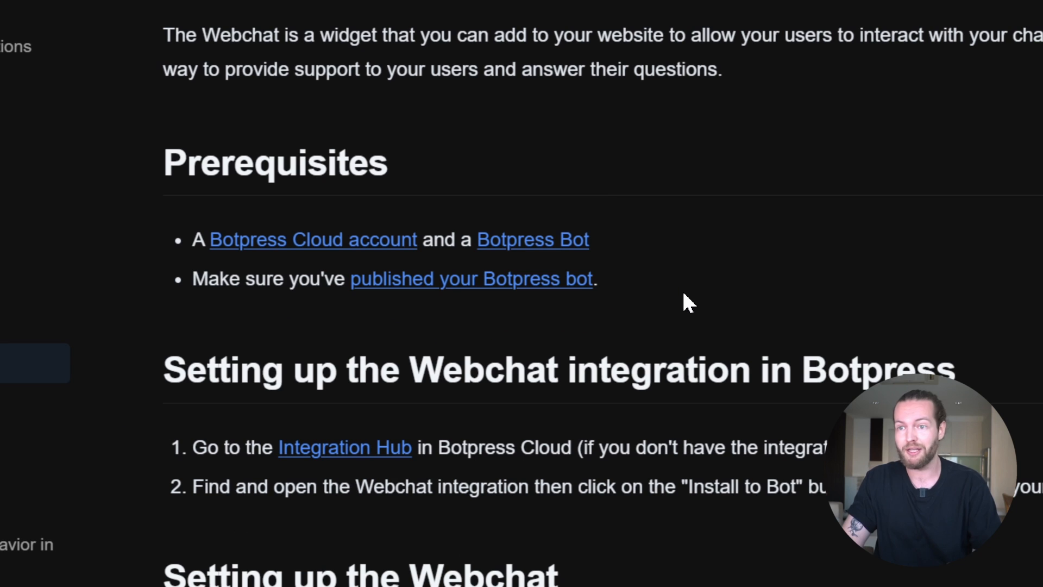
scroll(down, 3)
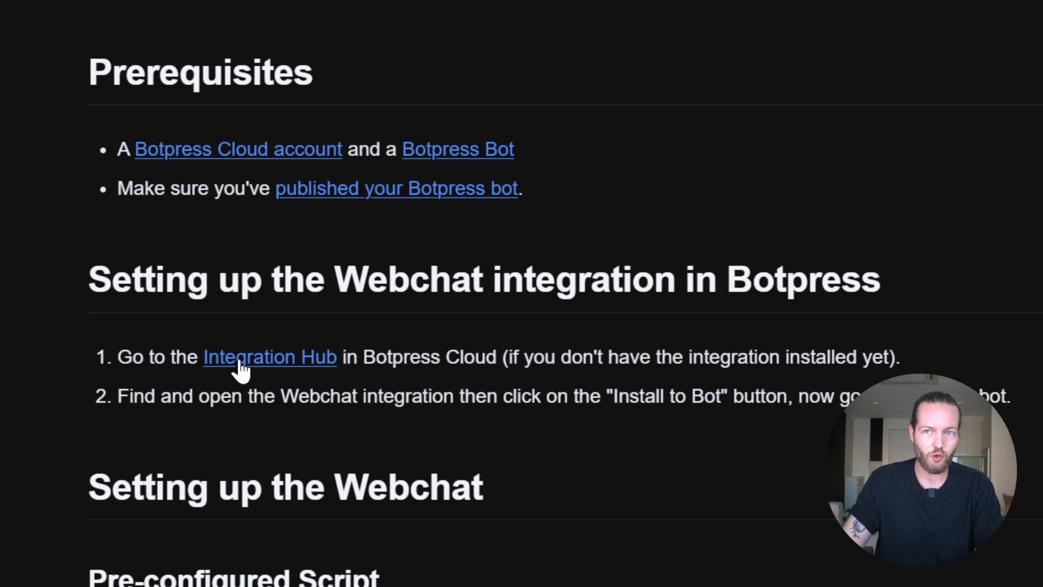
click(269, 357)
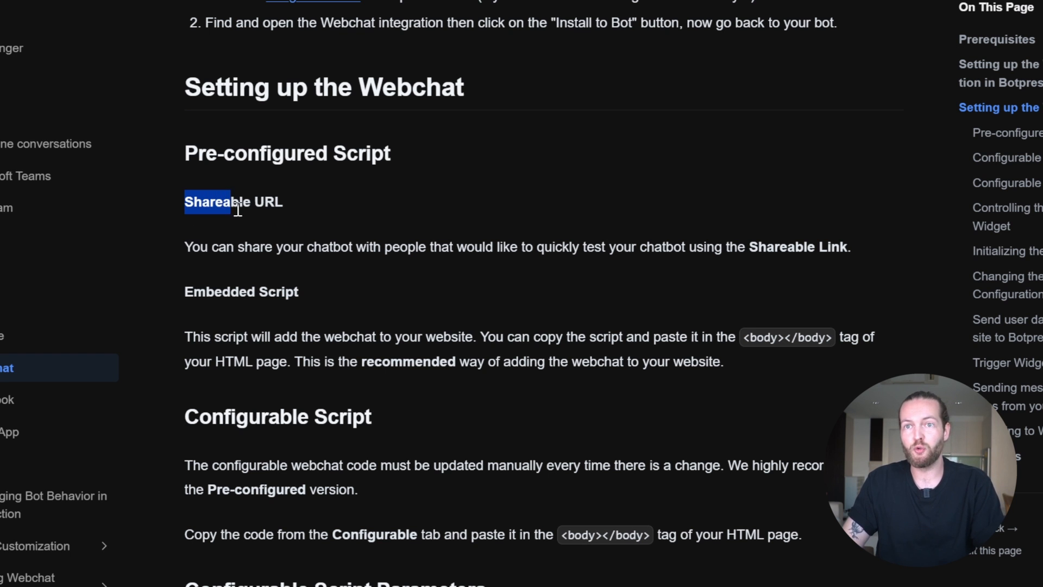
drag(232, 202, 874, 258)
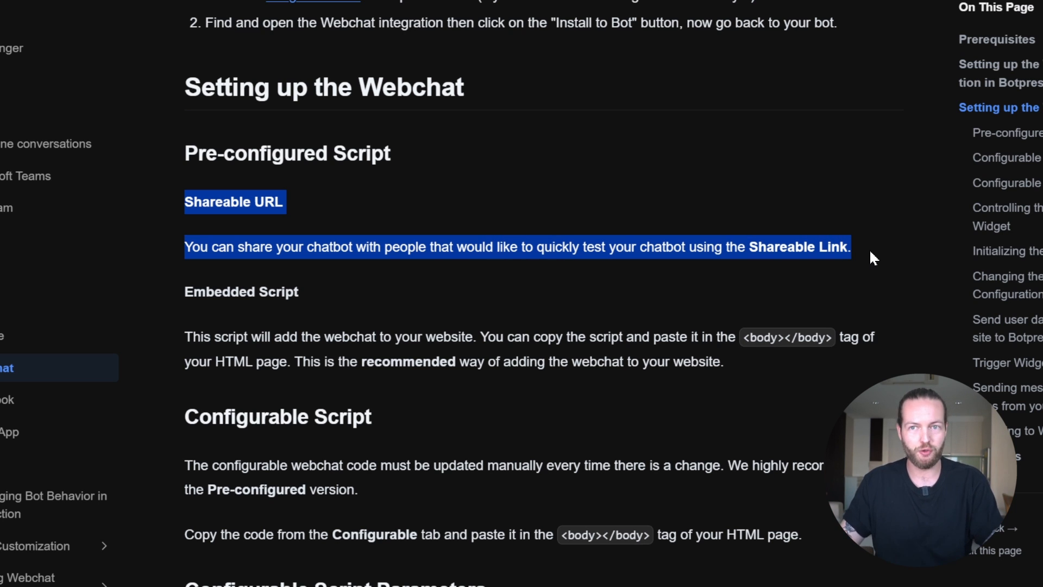
mouse_move(184, 305)
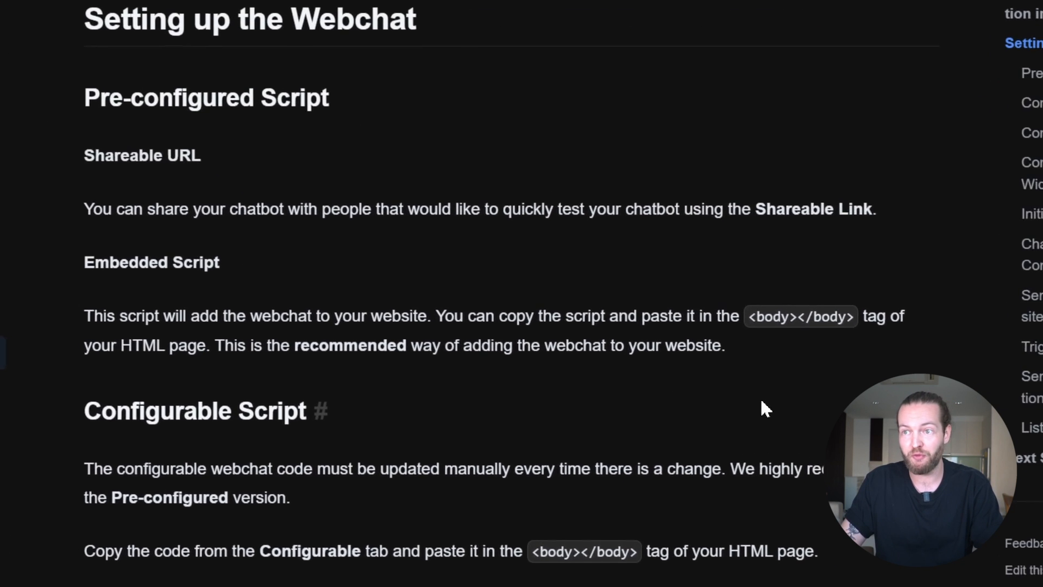
double_click(796, 315)
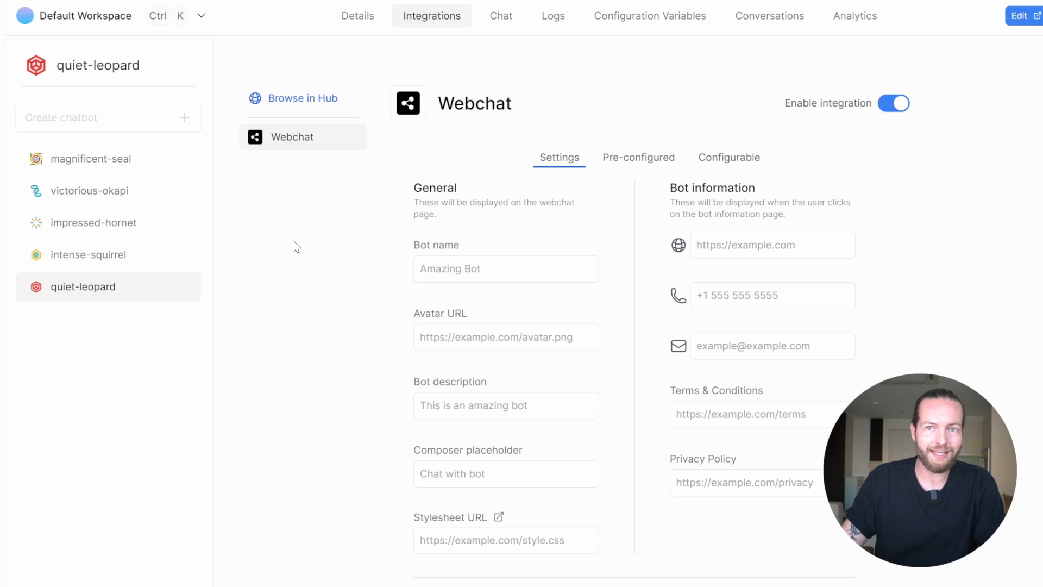
mouse_move(399, 150)
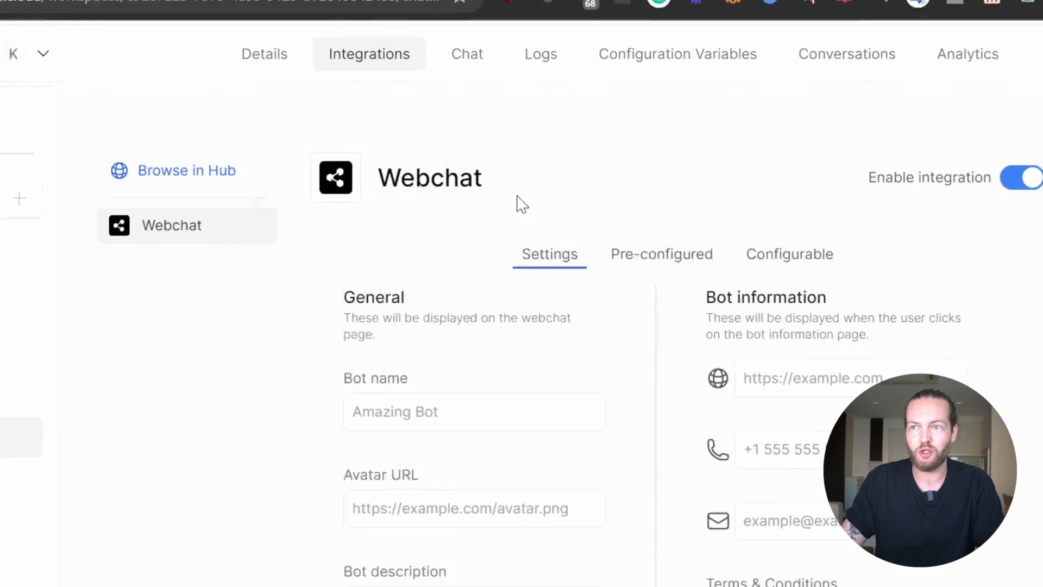
Show the Pre-configured Webchat shareable URL and embedded script for the quiet-leopard bot.
click(661, 253)
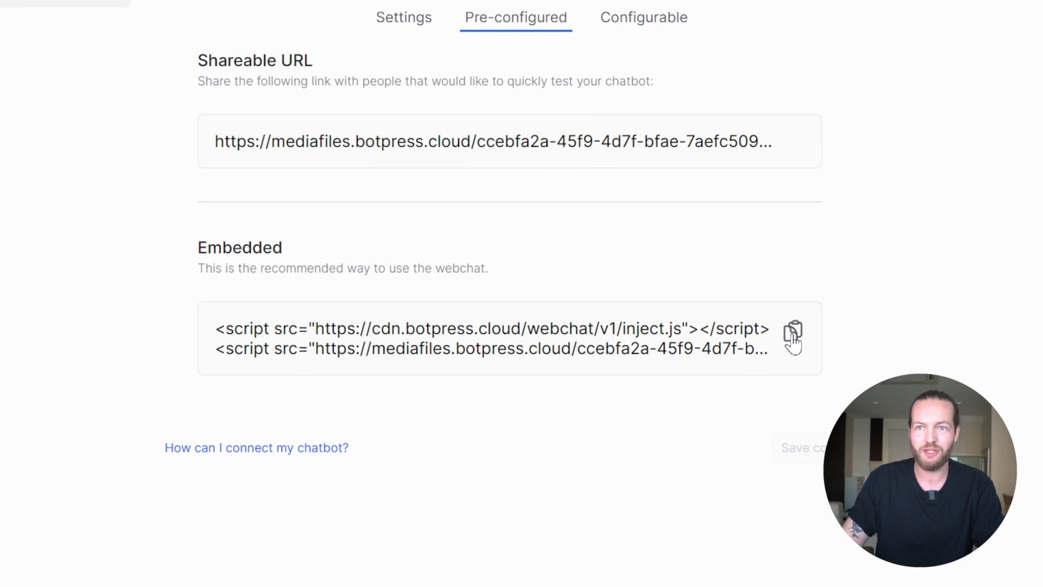
mouse_move(897, 283)
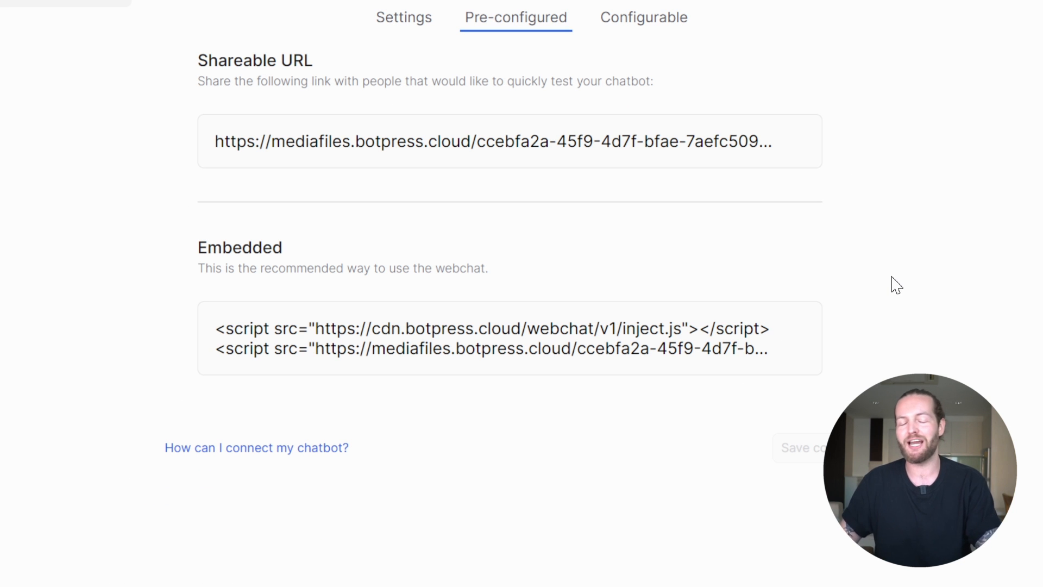